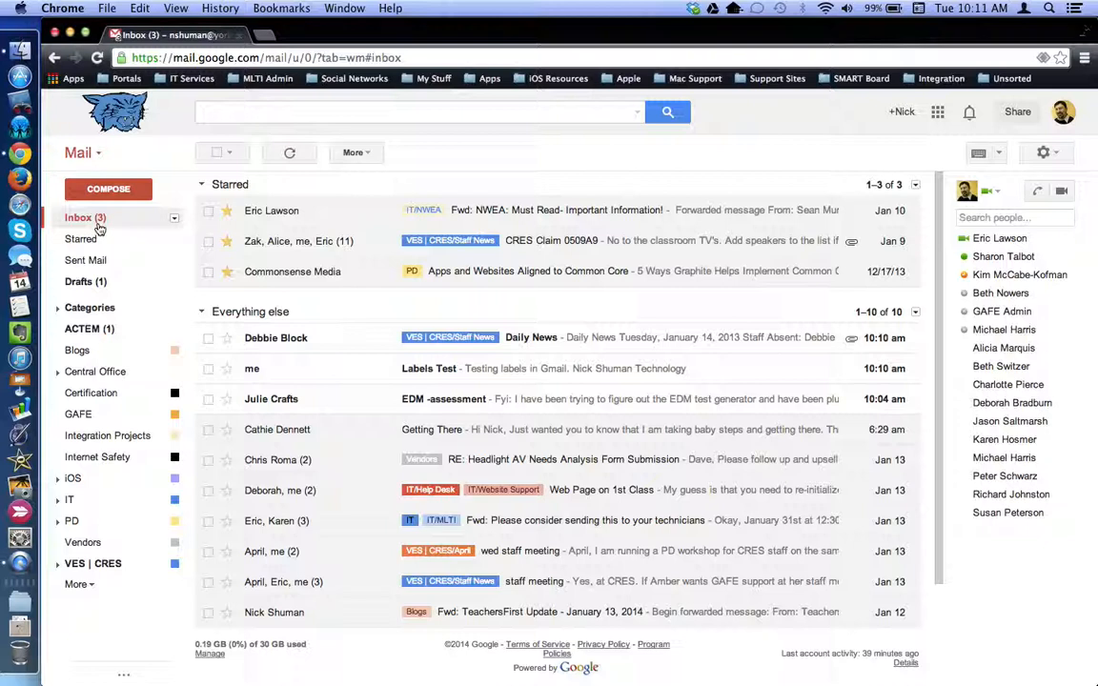
mouse_move(90, 217)
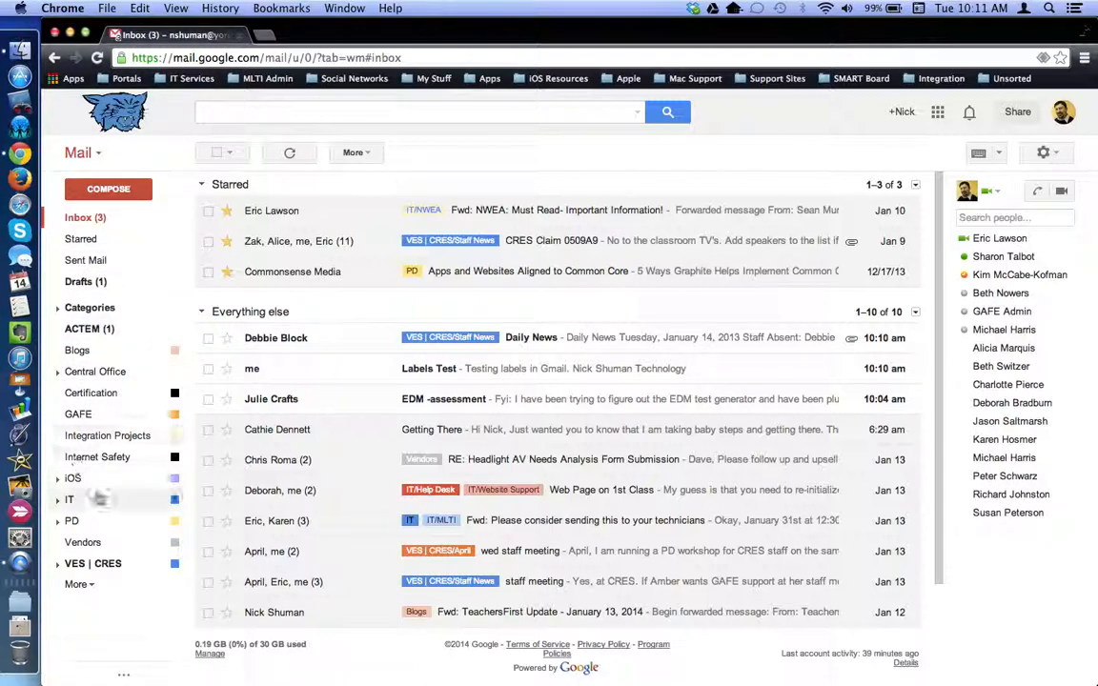
mouse_move(95, 371)
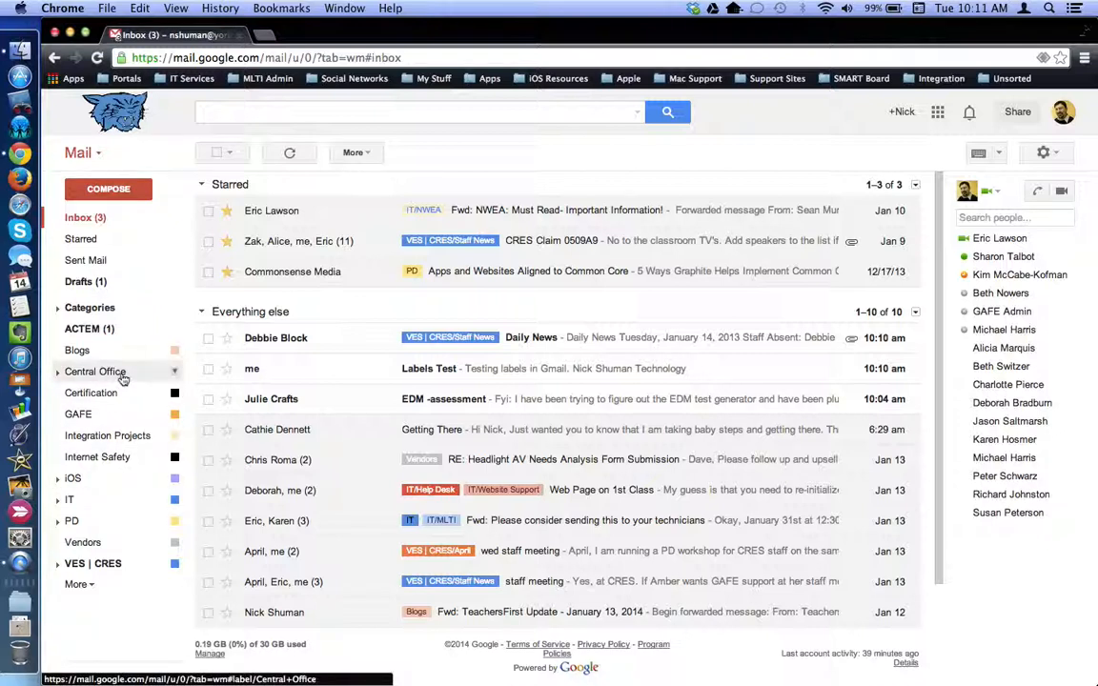
mouse_move(94, 371)
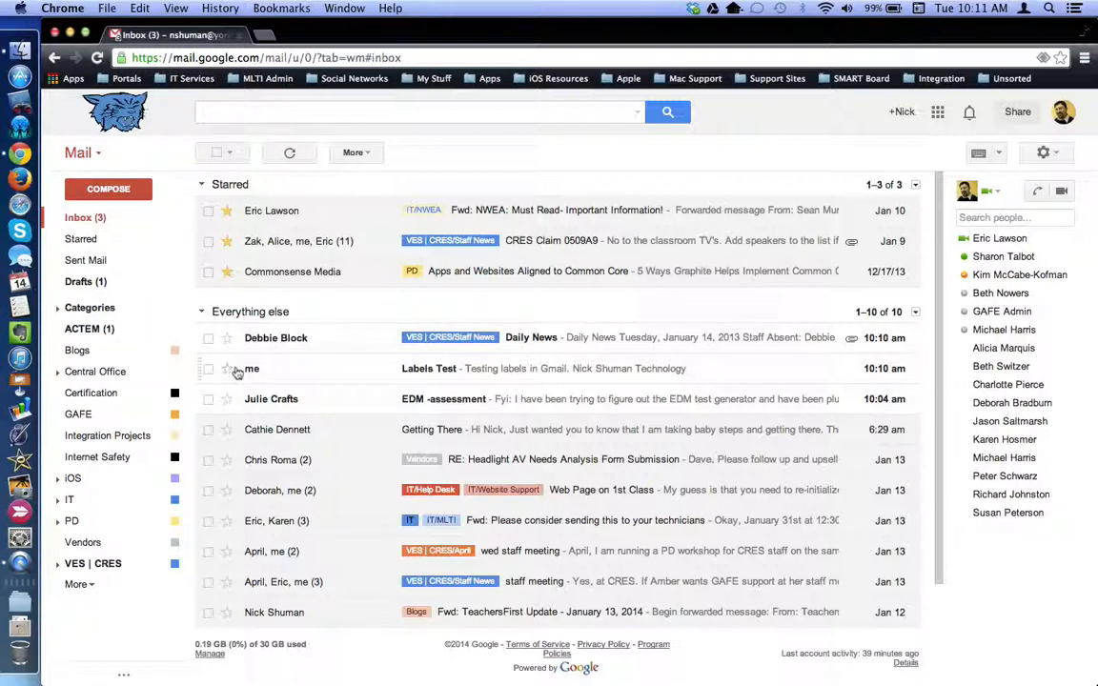
Select and clear several inbox conversations, then open the Labels Test email
click(208, 429)
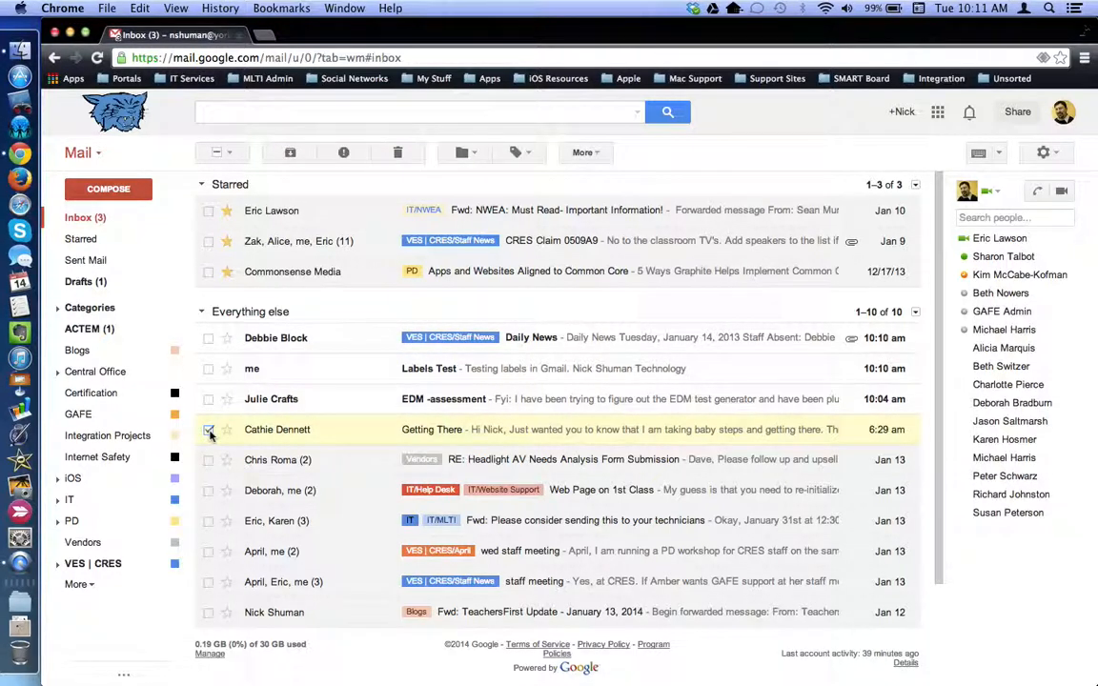
click(208, 429)
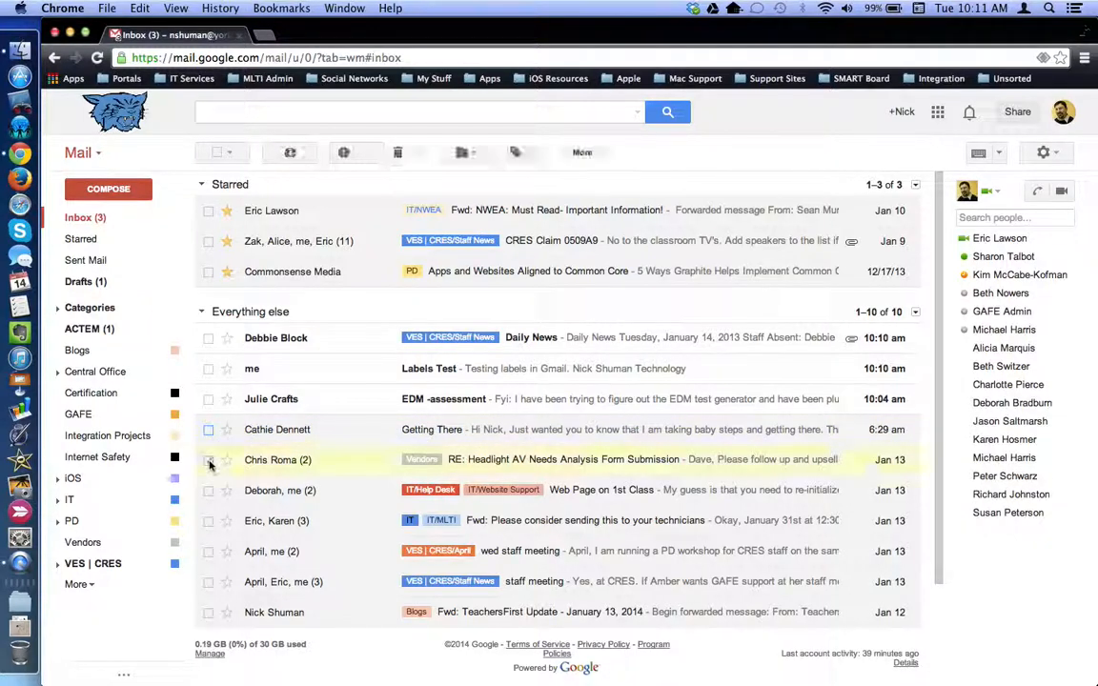
click(208, 460)
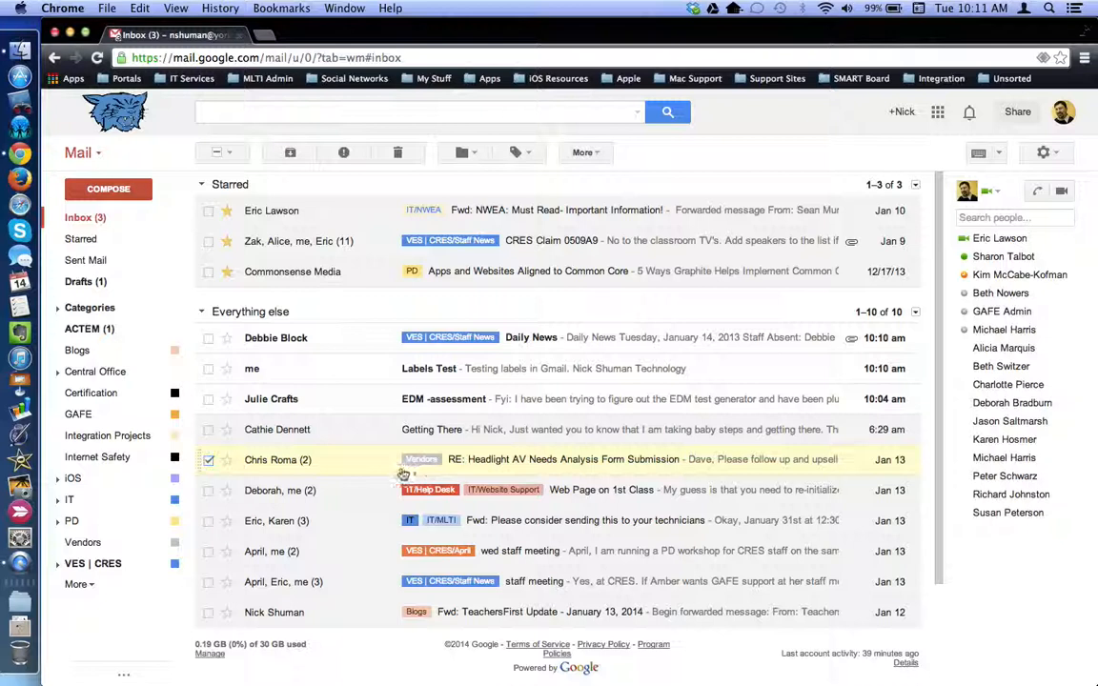
click(208, 460)
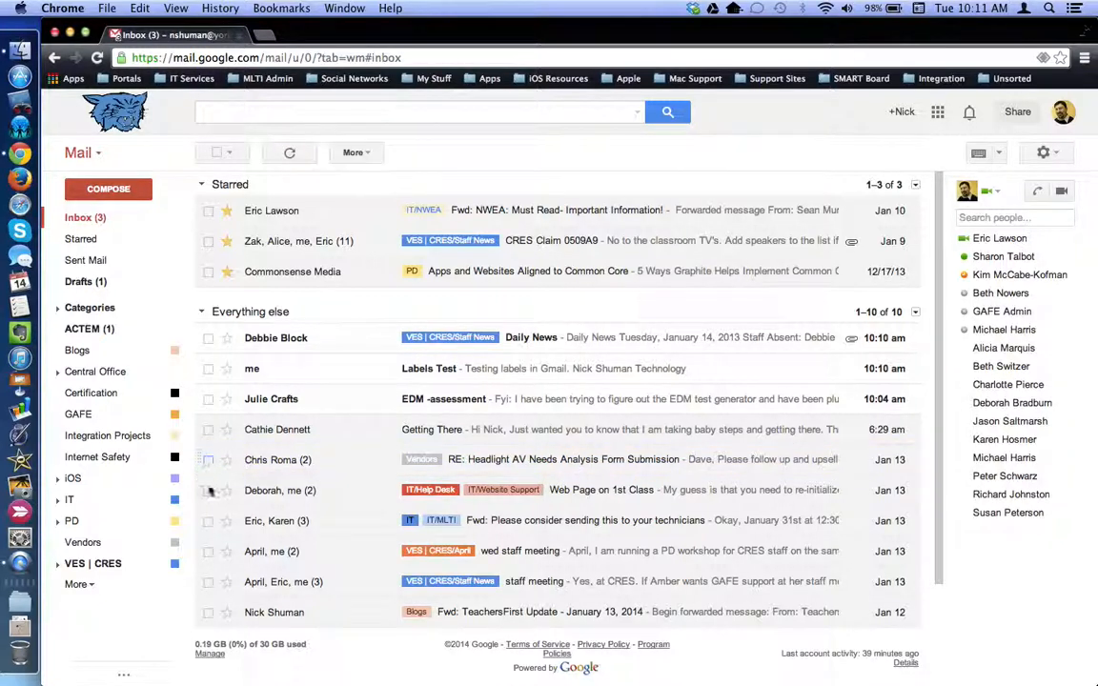
click(207, 521)
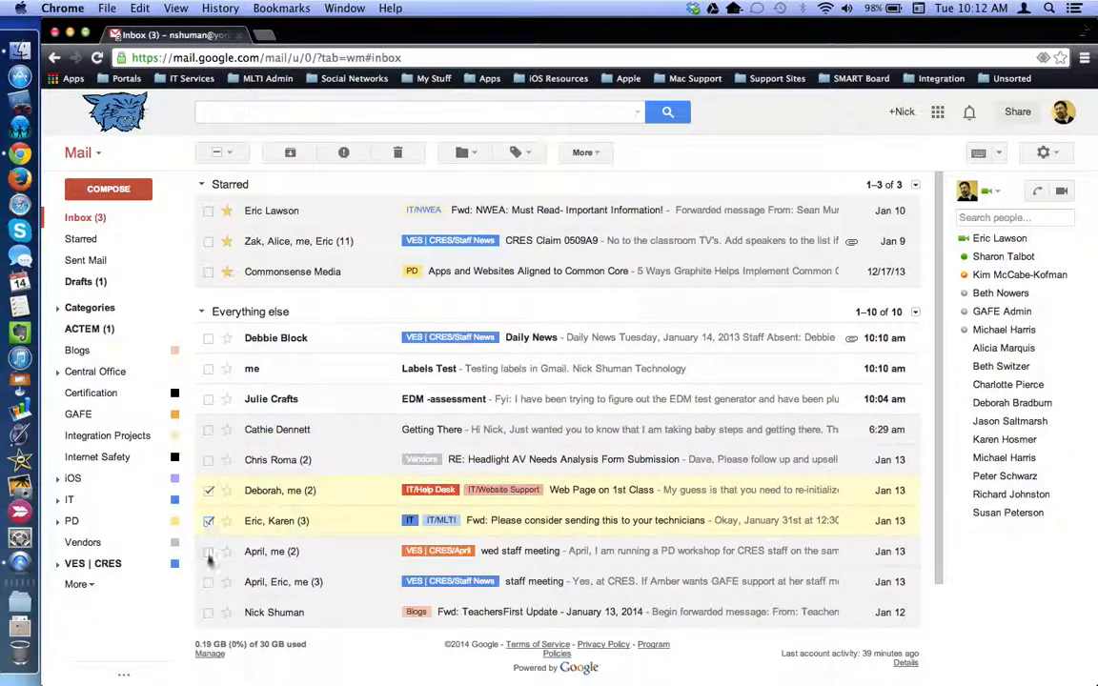
click(208, 551)
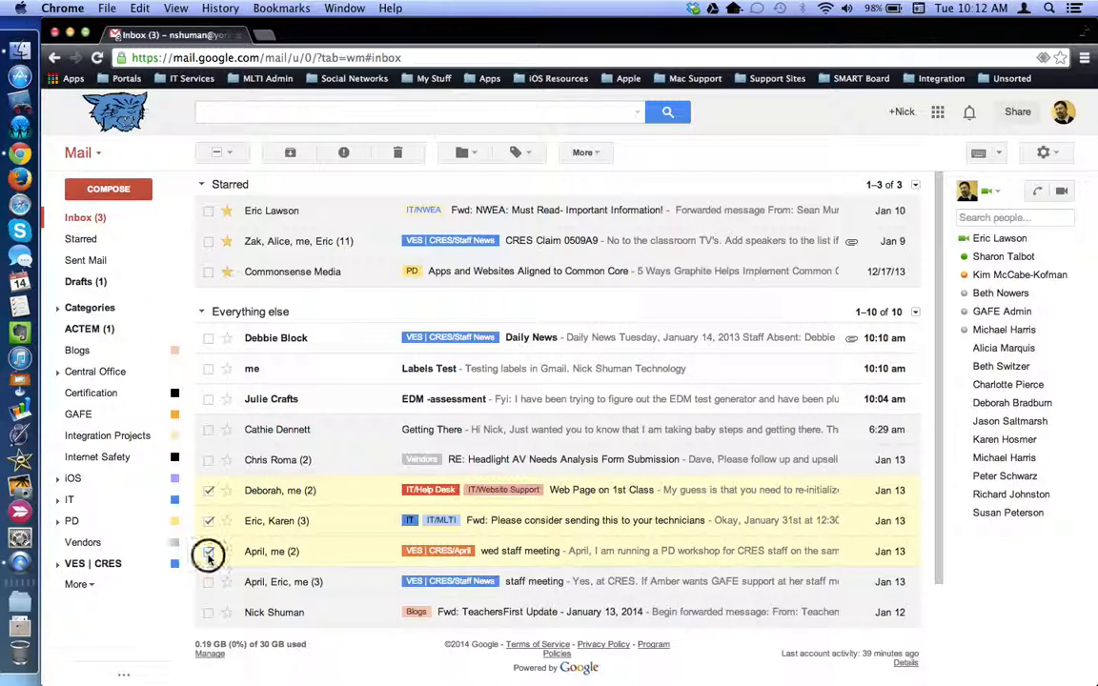
click(208, 551)
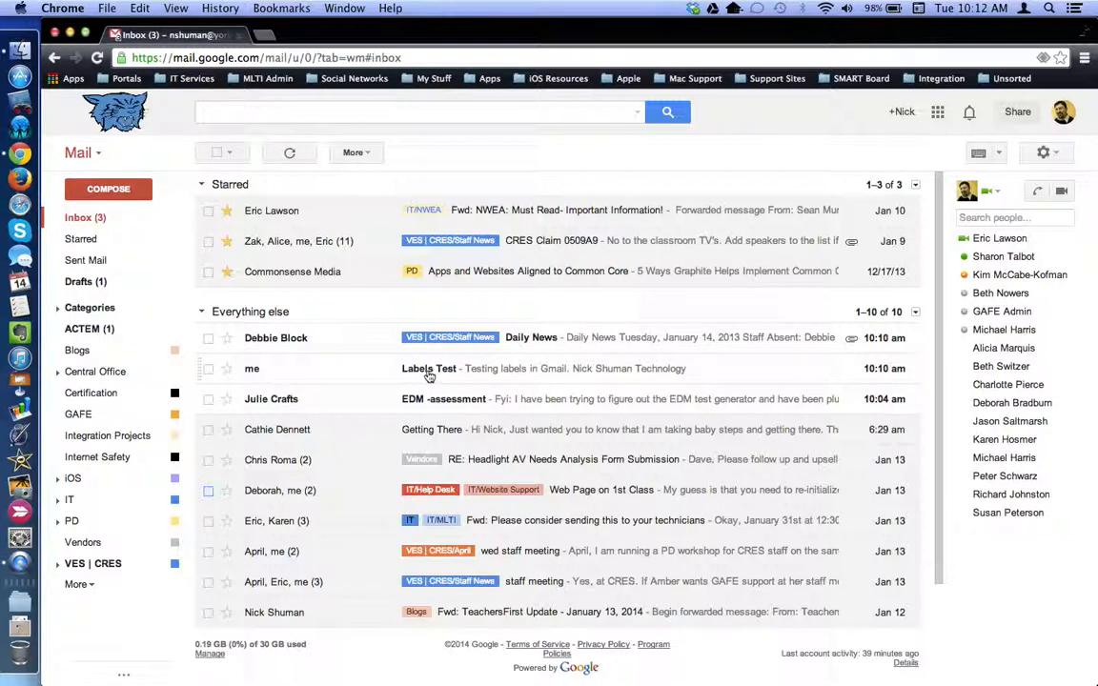
click(429, 369)
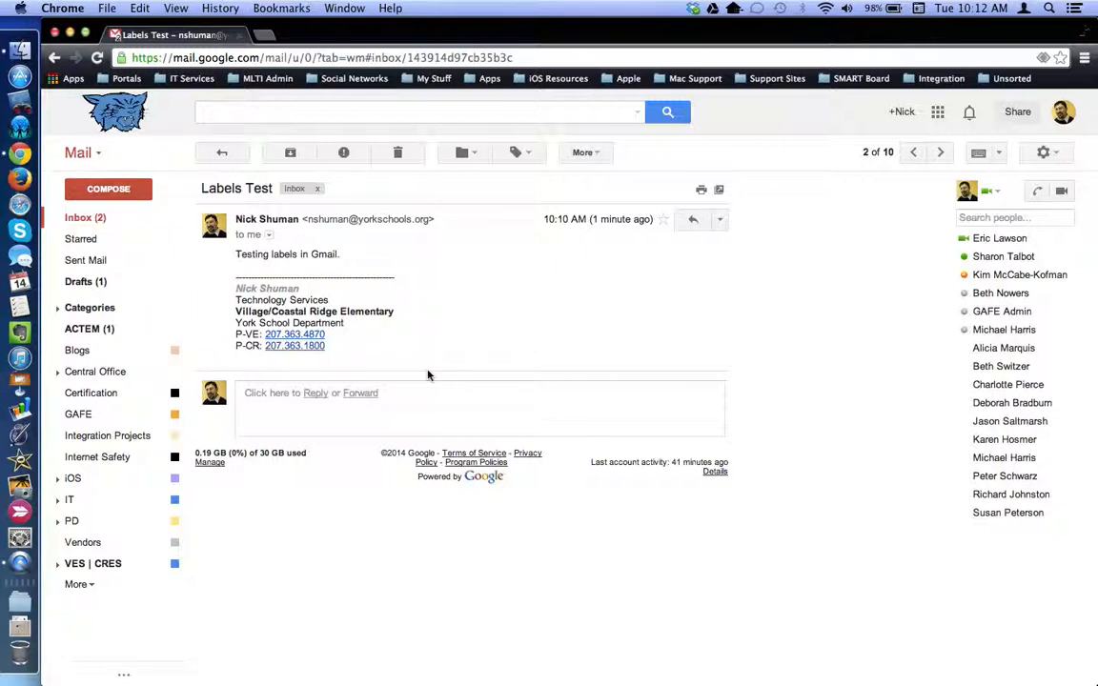
mouse_move(484, 297)
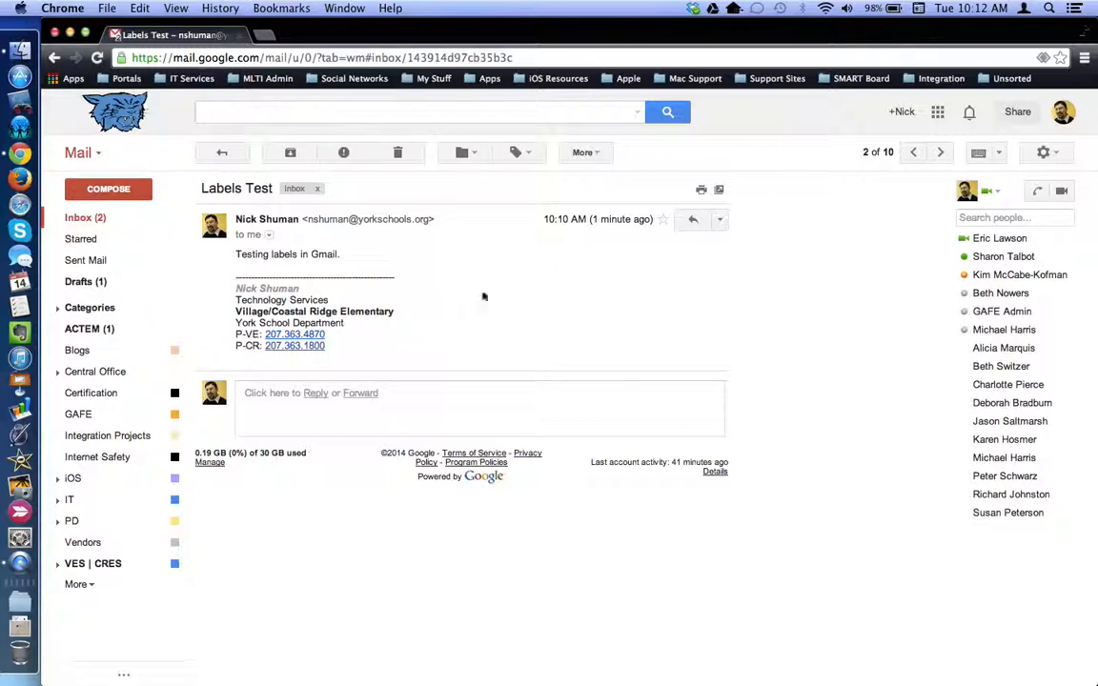
mouse_move(518, 153)
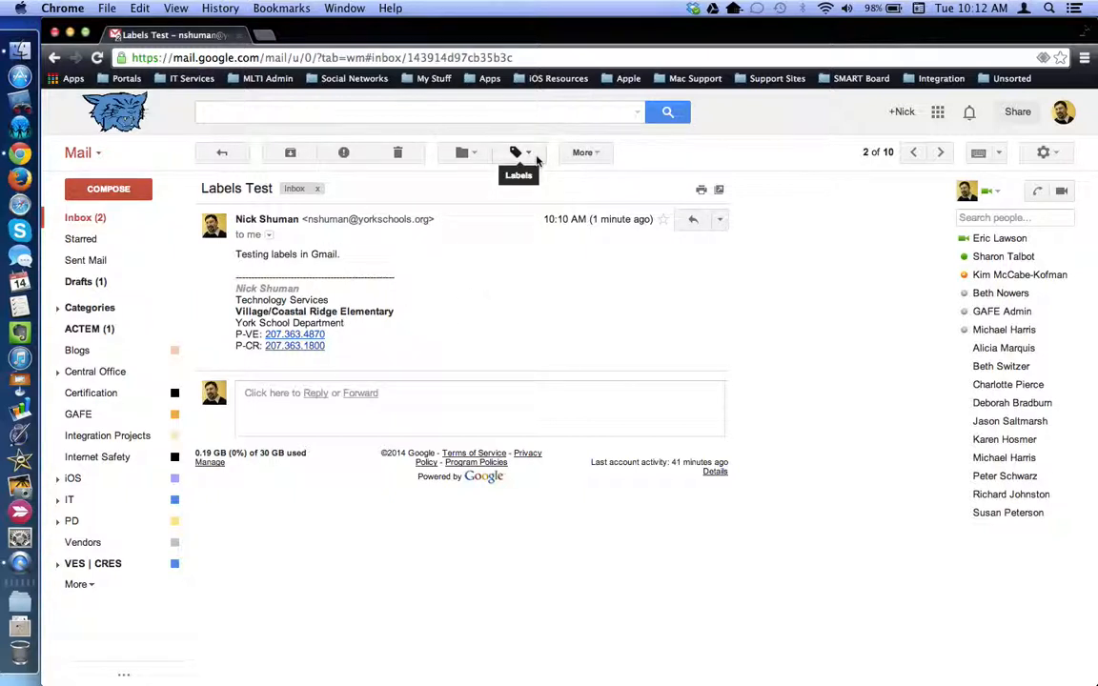
Tick Blogs, GAFE and IT in the Labels Test conversation's label list
click(515, 152)
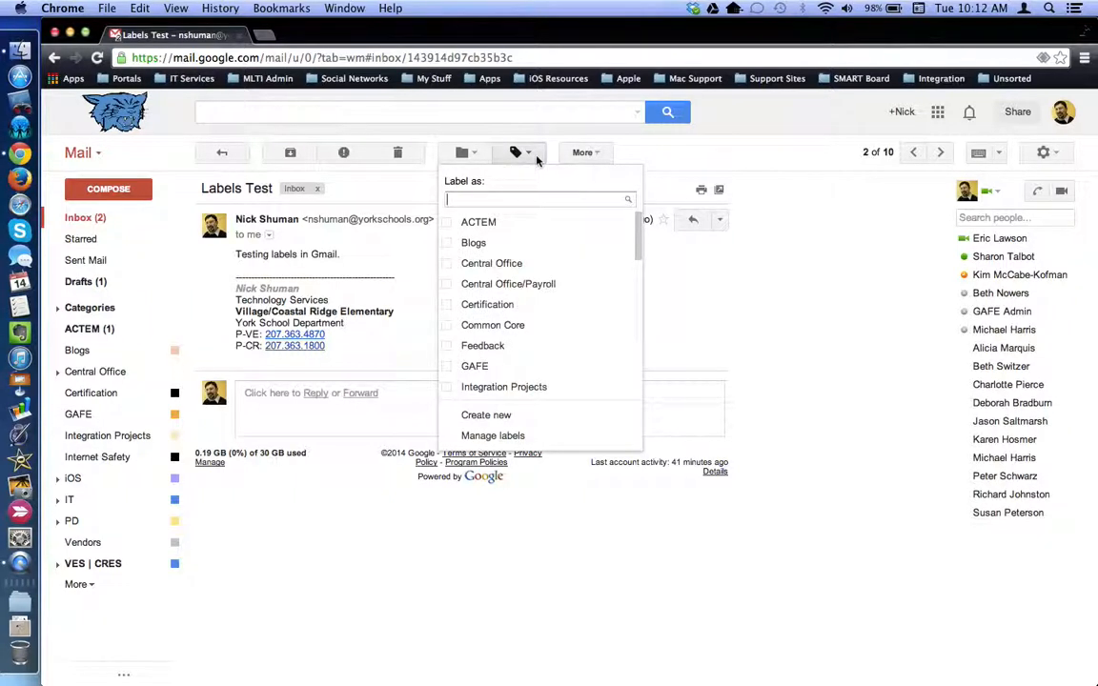
mouse_move(536, 185)
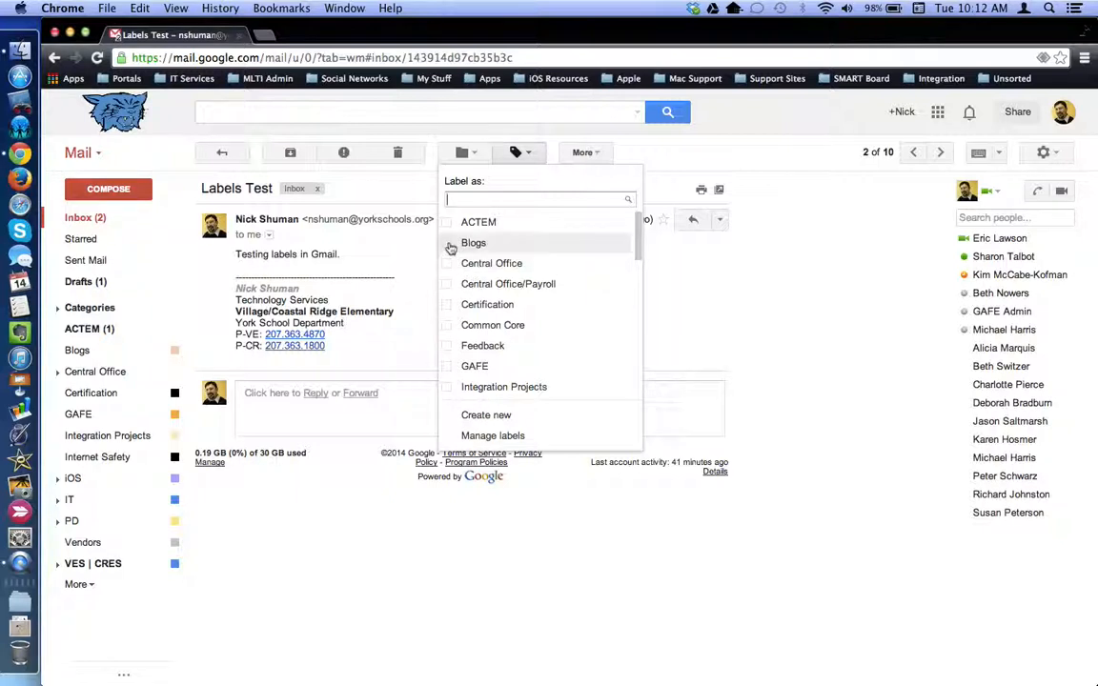
mouse_move(474, 242)
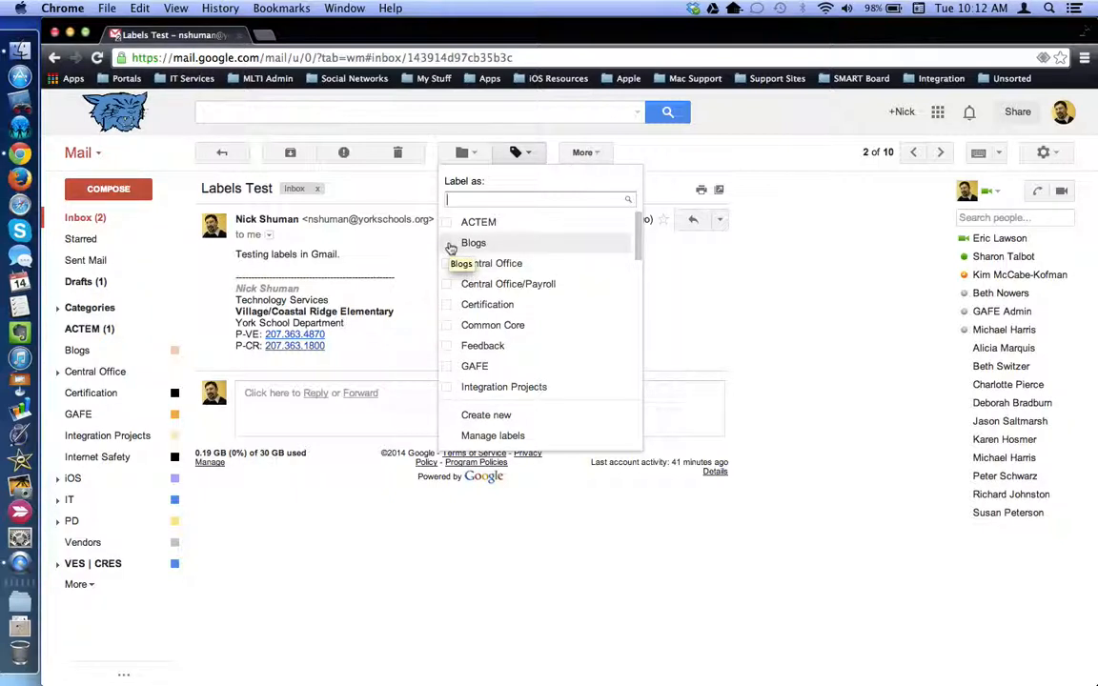
click(447, 242)
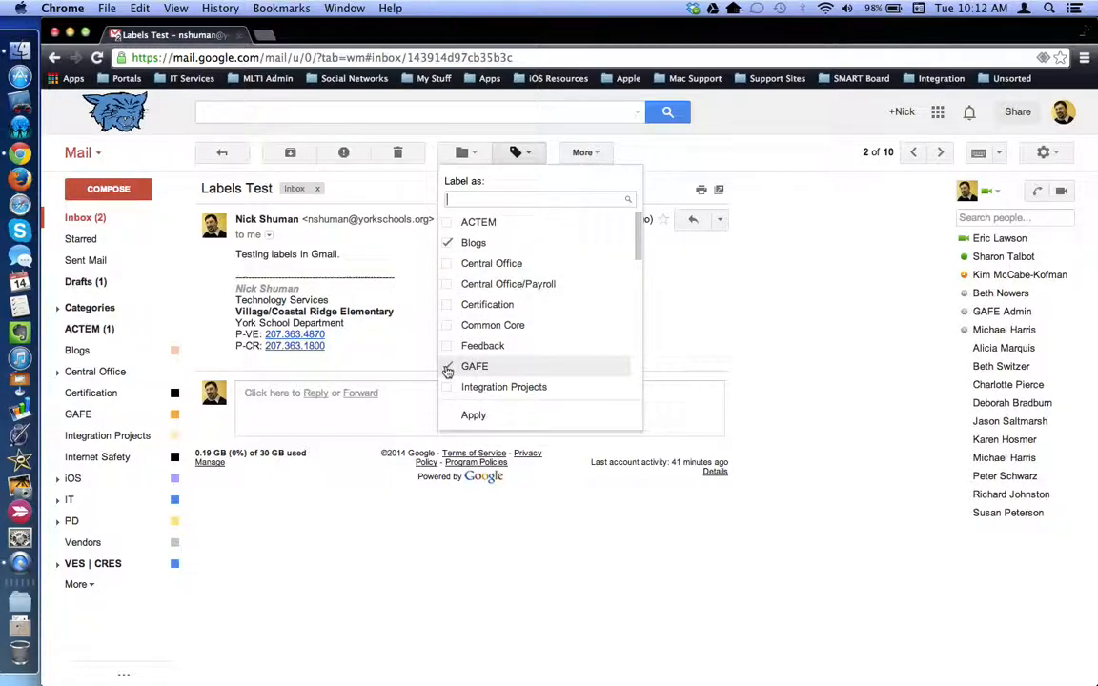
scroll(down, 3)
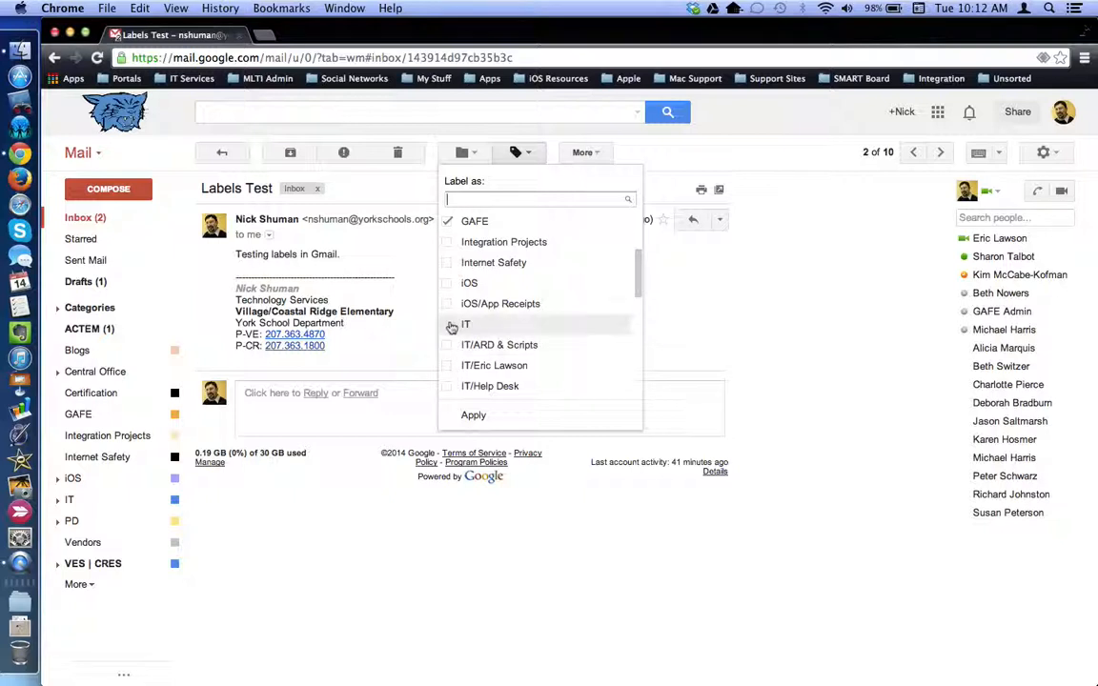
click(447, 325)
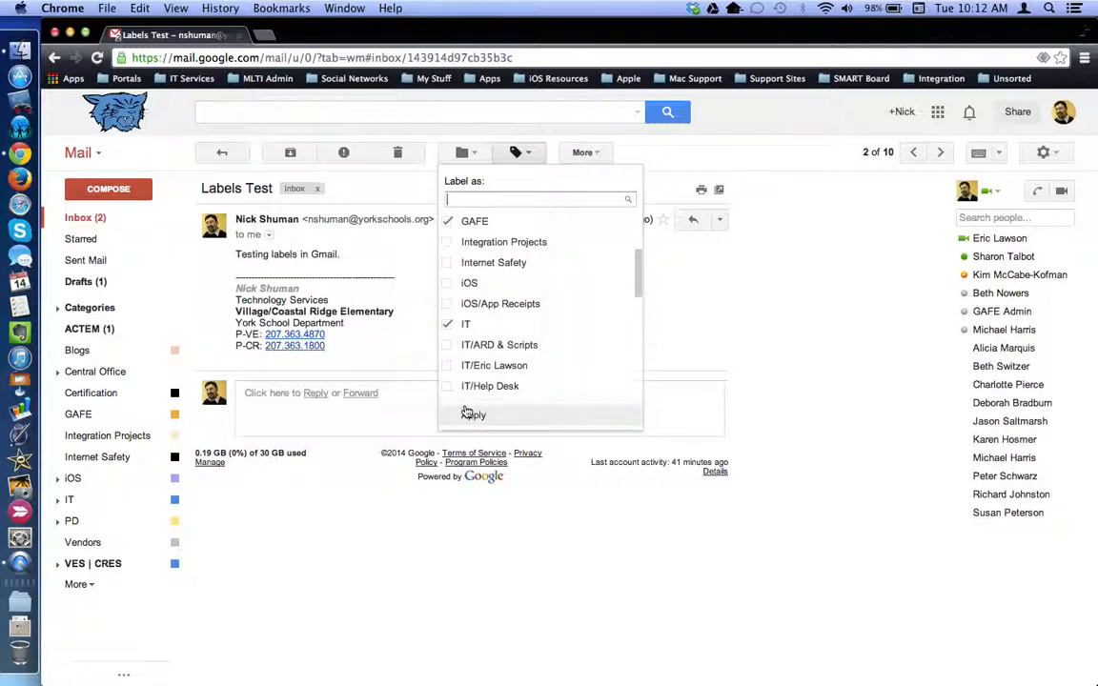
Apply the ticked Blogs, GAFE and IT labels to Labels Test
click(472, 414)
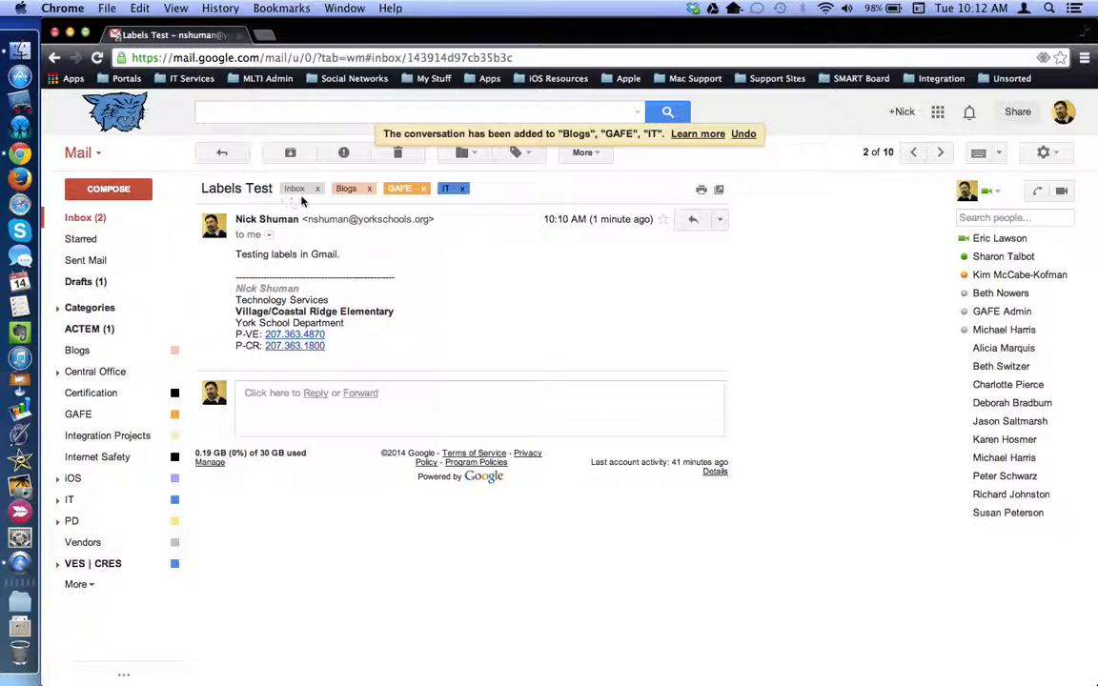
mouse_move(314, 200)
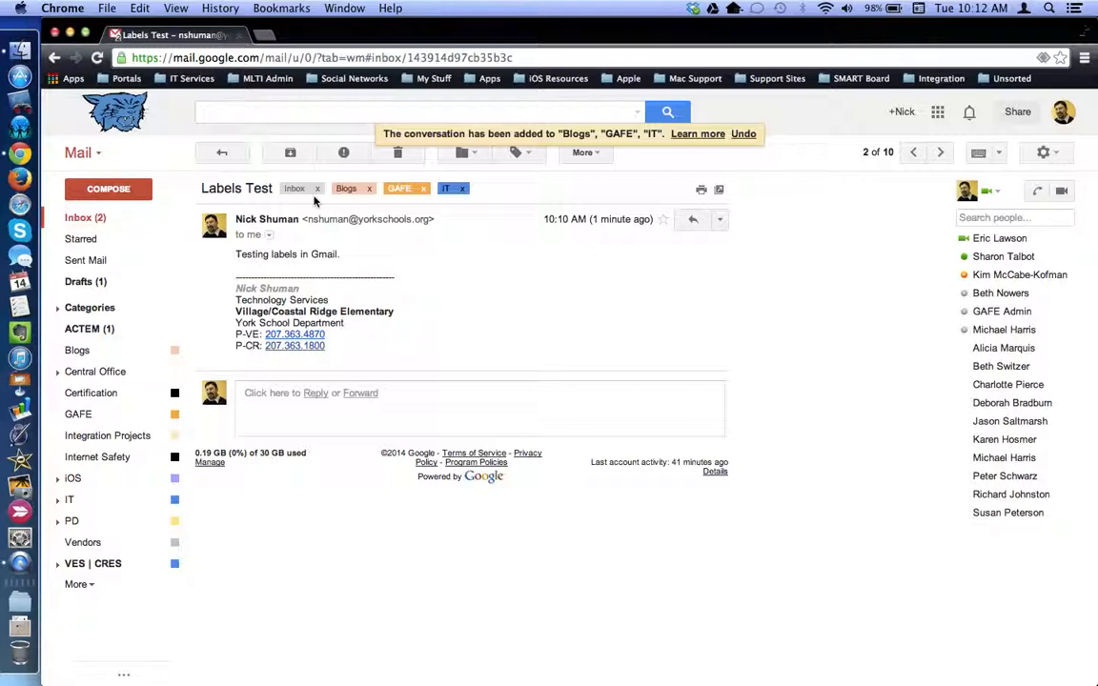
mouse_move(279, 201)
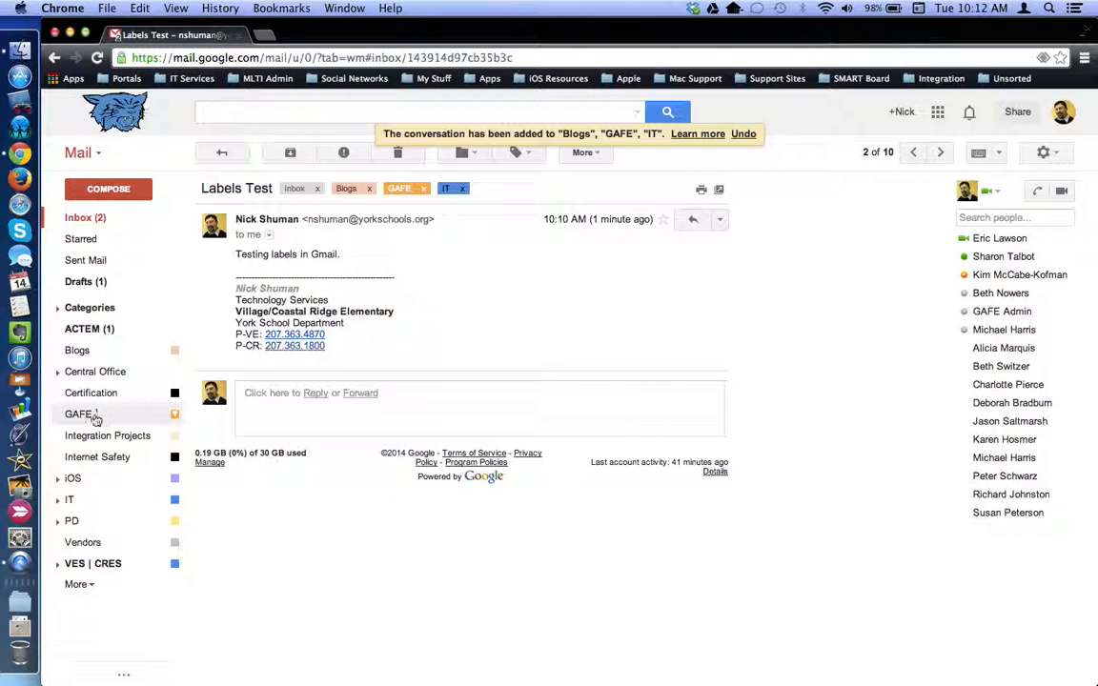
View the IT-labelled conversations, then the 21 GAFE-labelled conversations
click(69, 499)
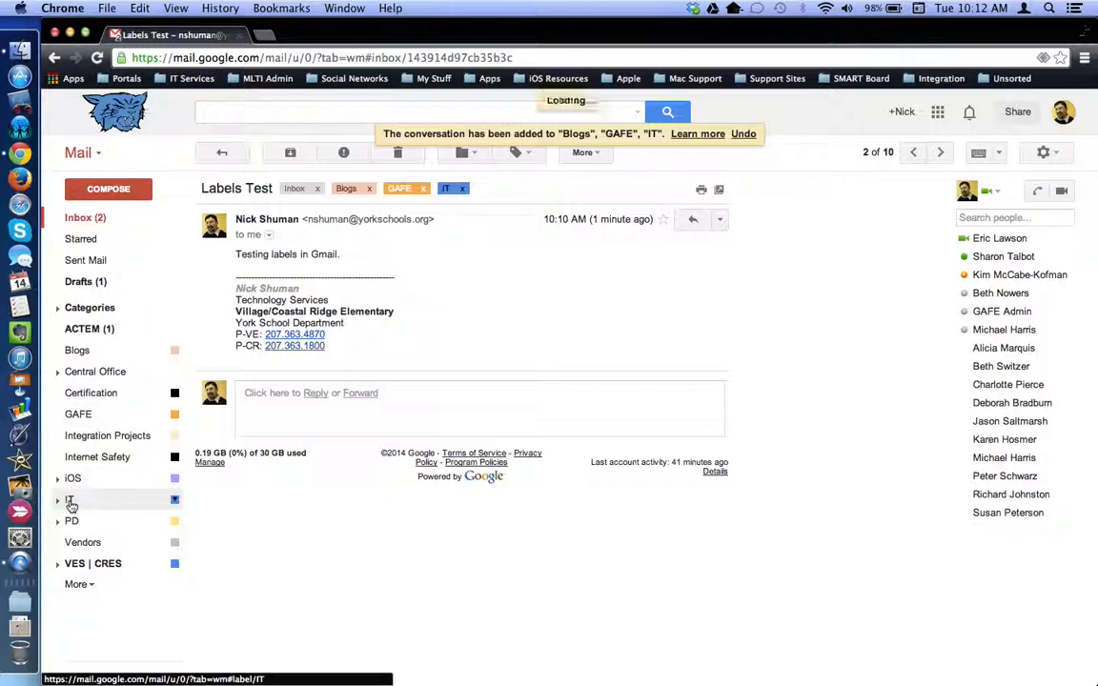
click(68, 498)
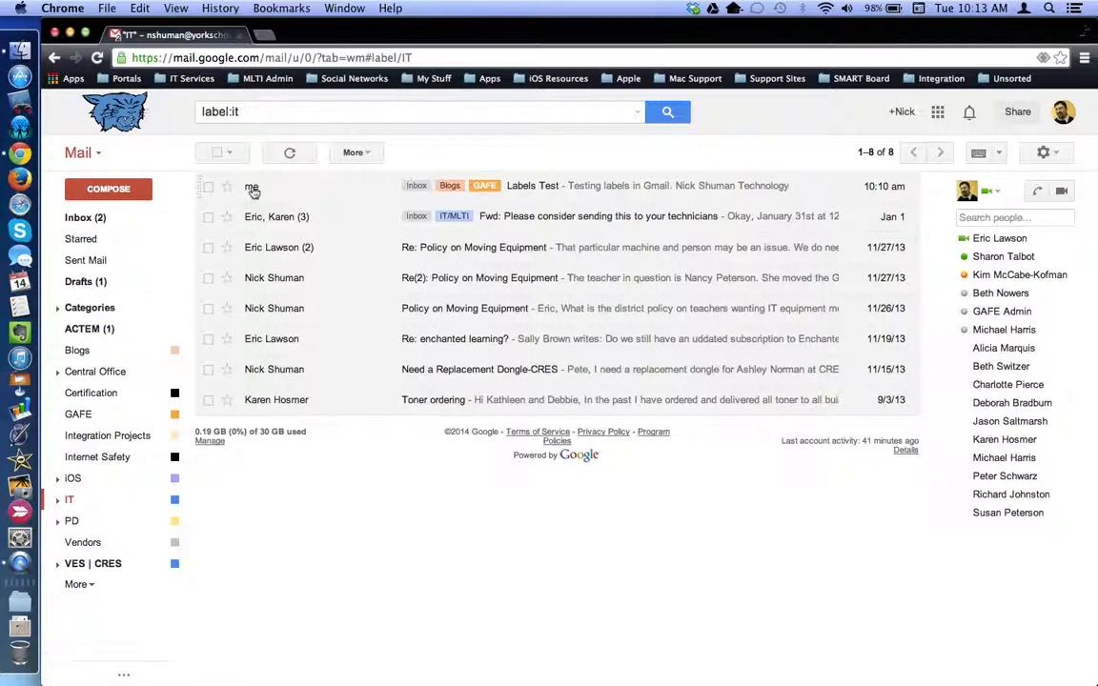
mouse_move(252, 186)
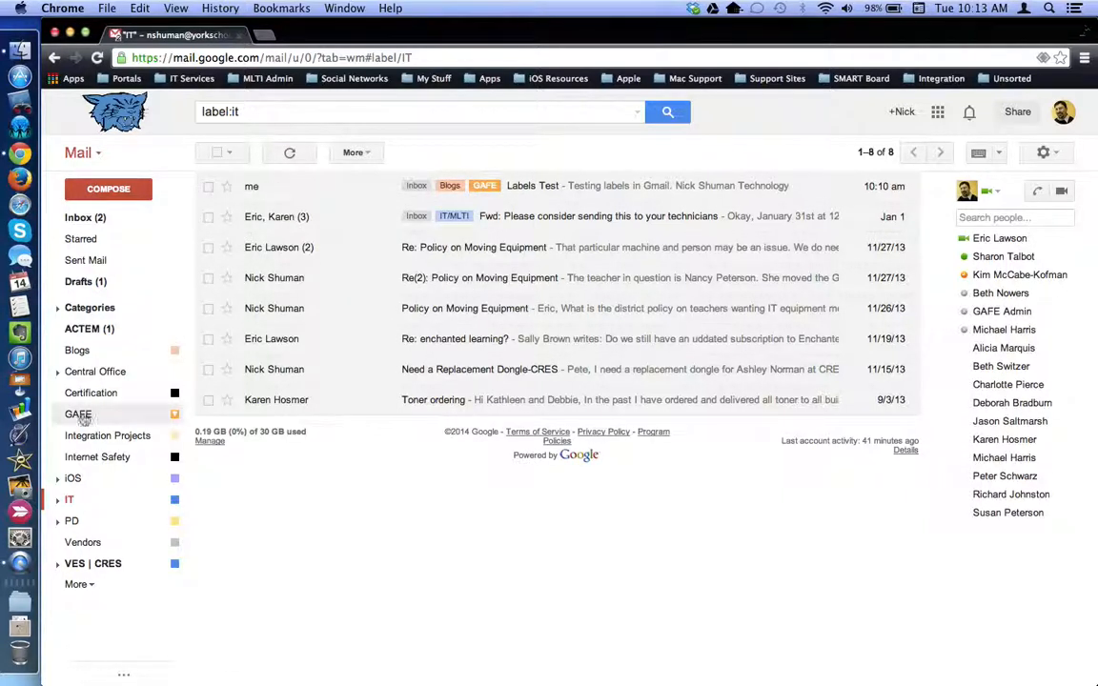
click(79, 413)
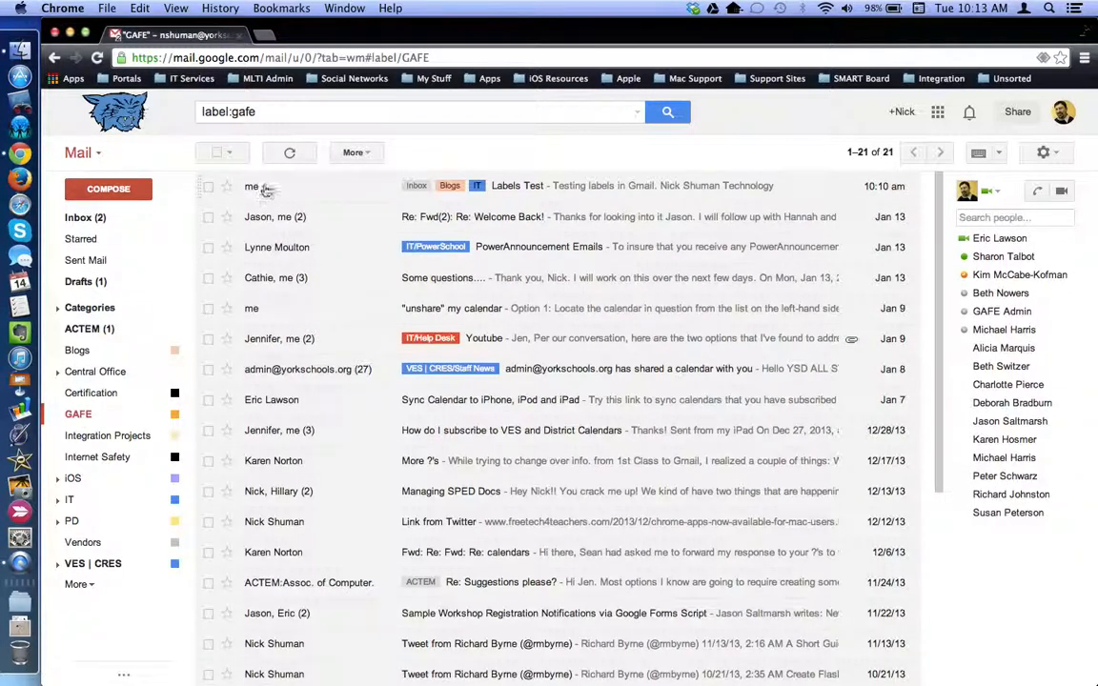
mouse_move(265, 188)
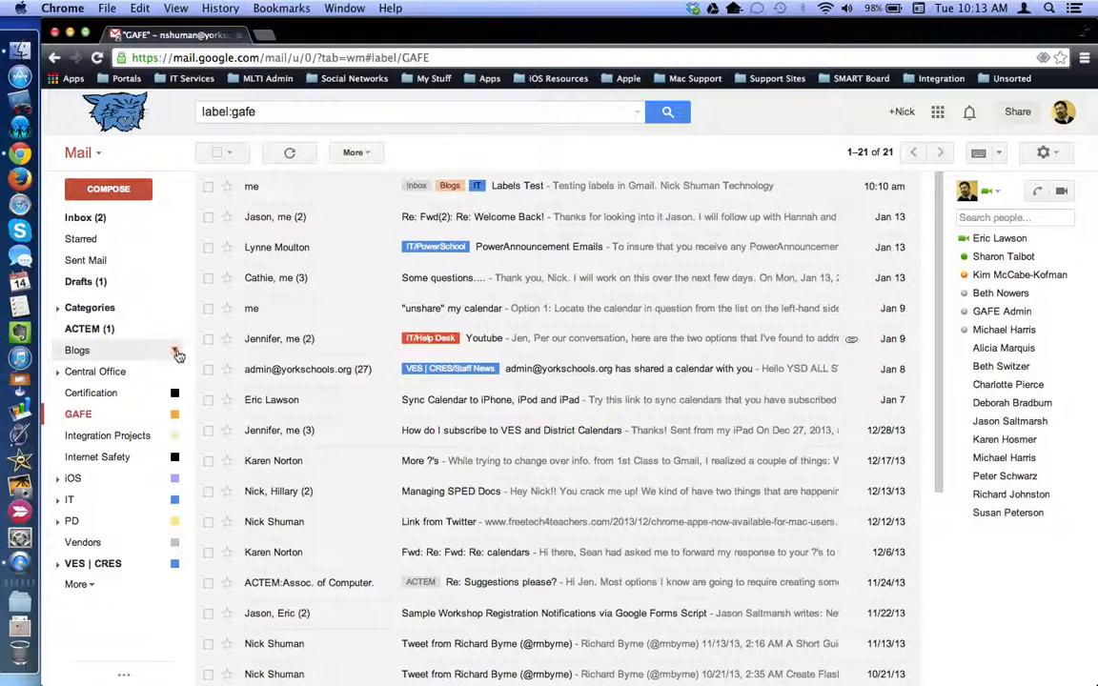
Check the Blogs label options, list its 32 conversations, and bring up settings
click(177, 354)
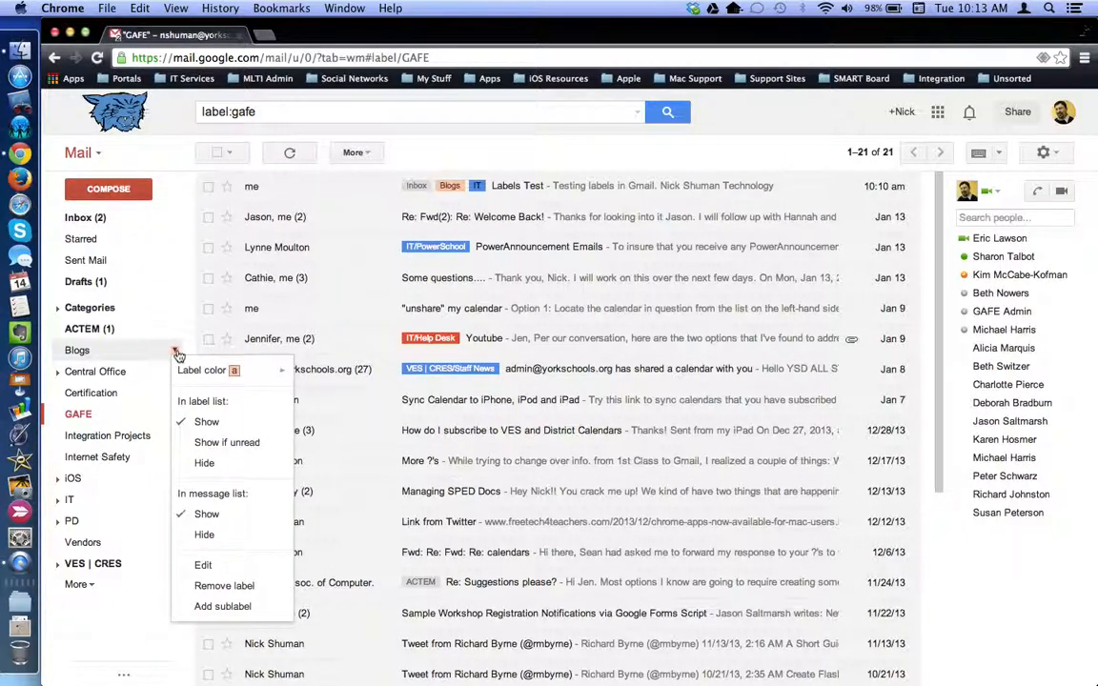
click(210, 370)
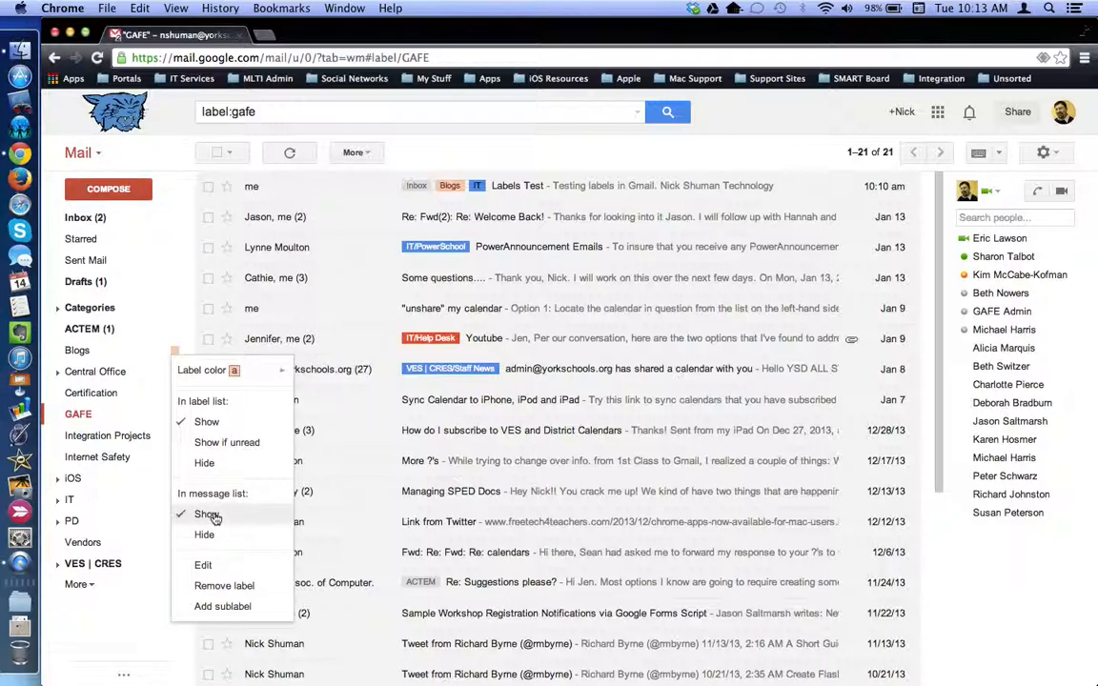
mouse_move(224, 585)
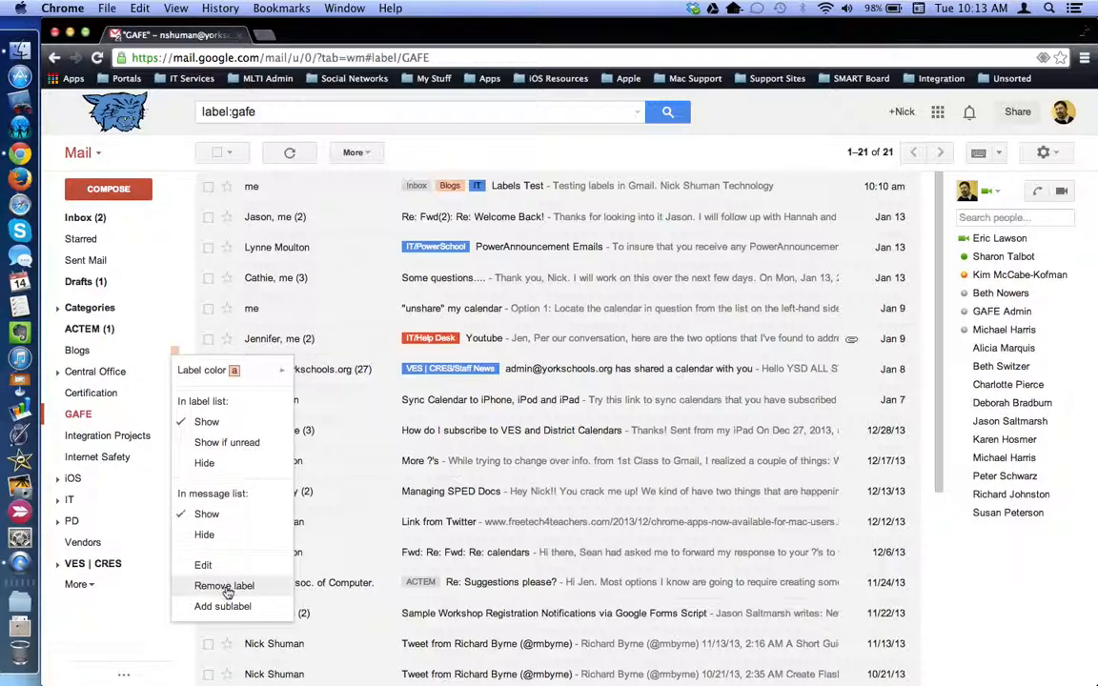
mouse_move(222, 607)
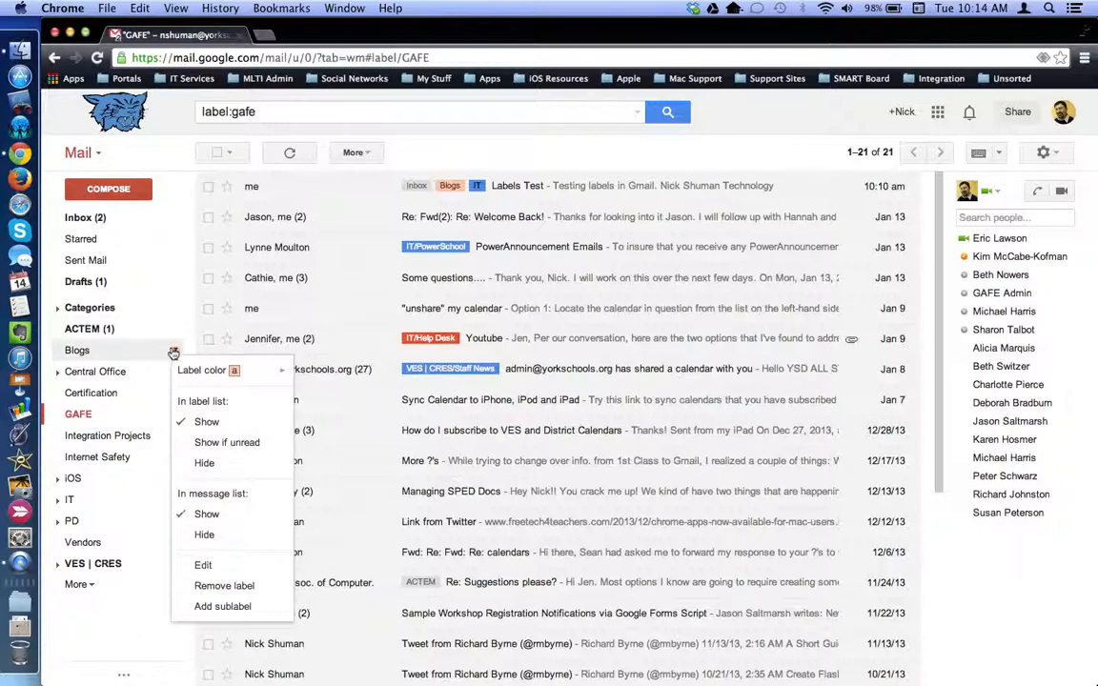
click(77, 350)
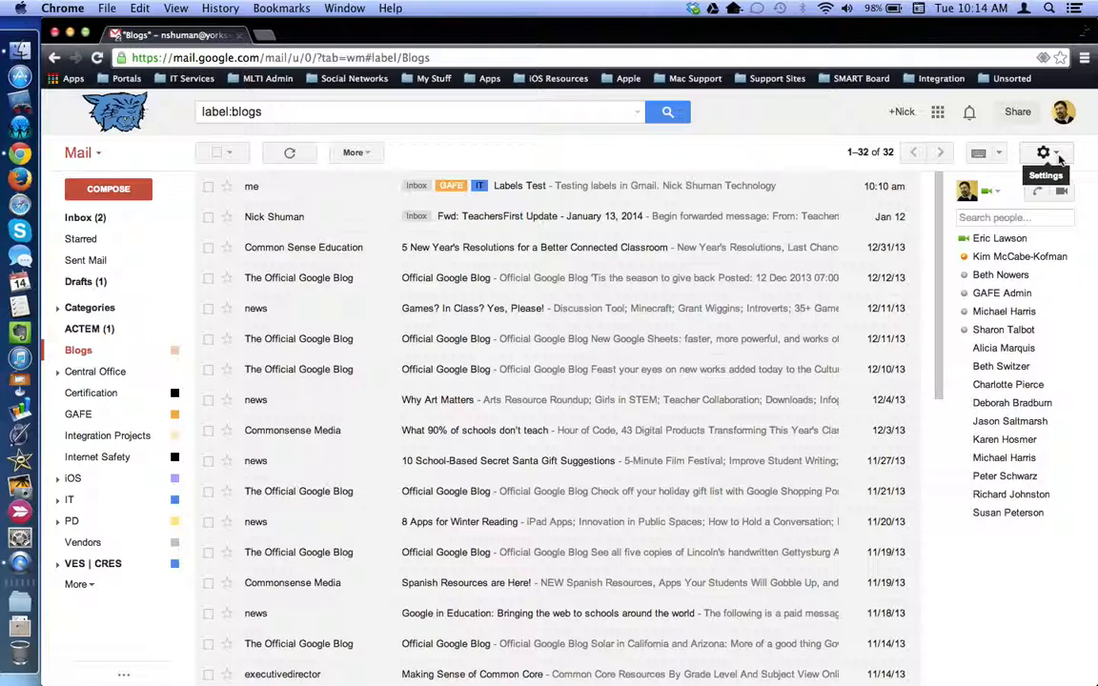
click(1044, 152)
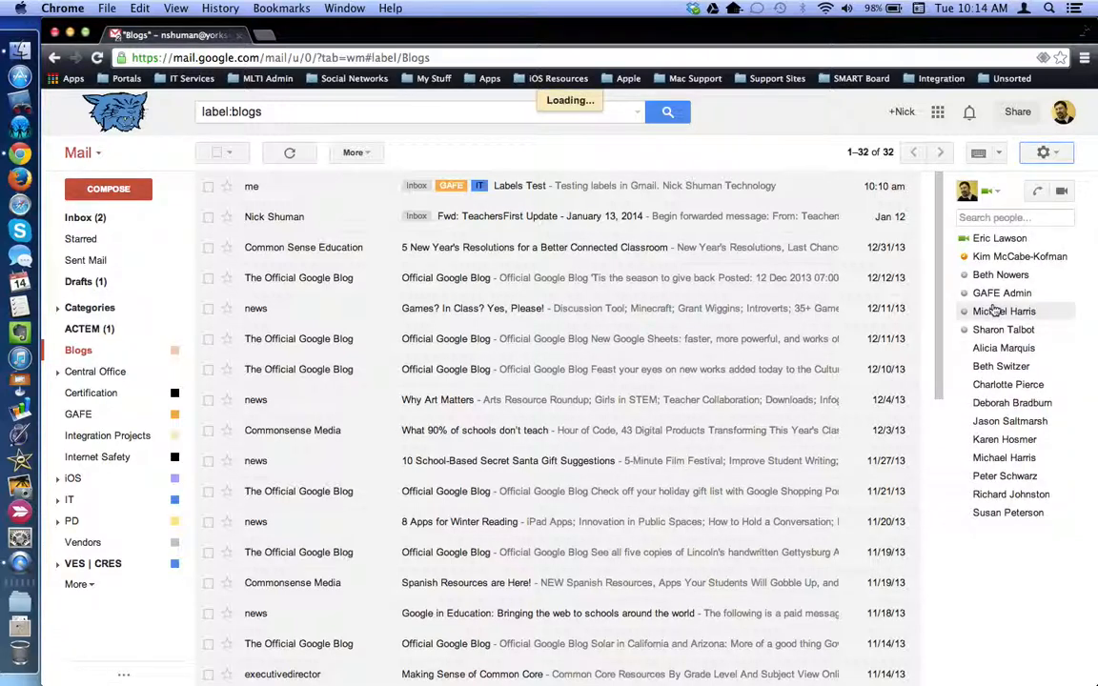
Switch Settings to the Labels tab and scroll through the label visibility options
click(1043, 153)
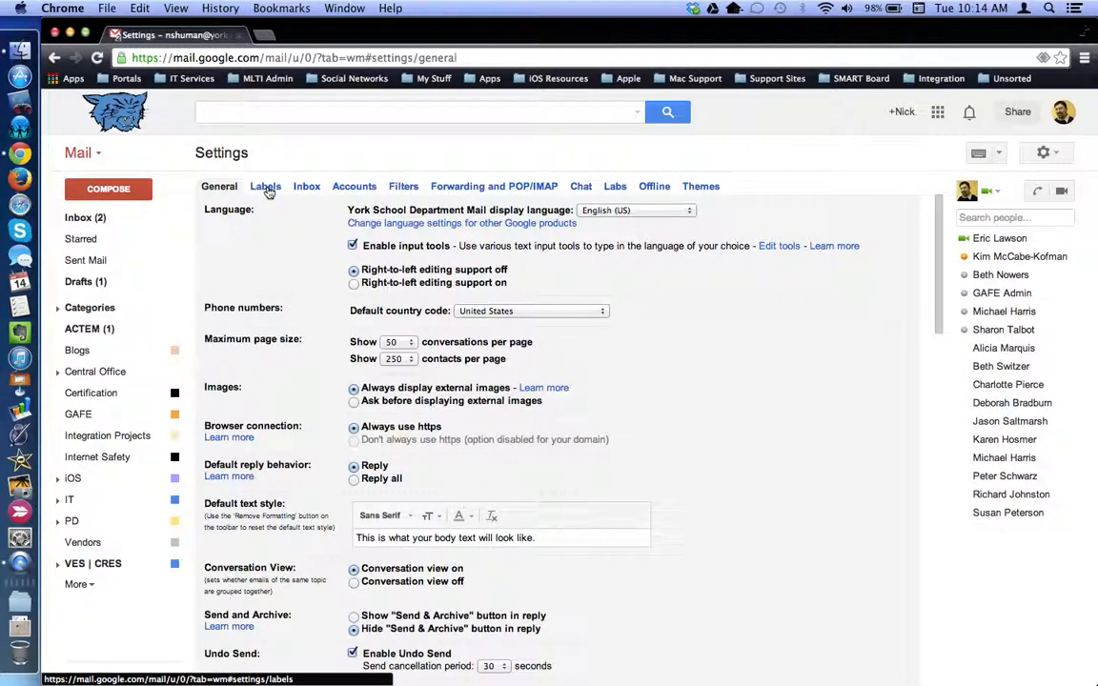
click(265, 186)
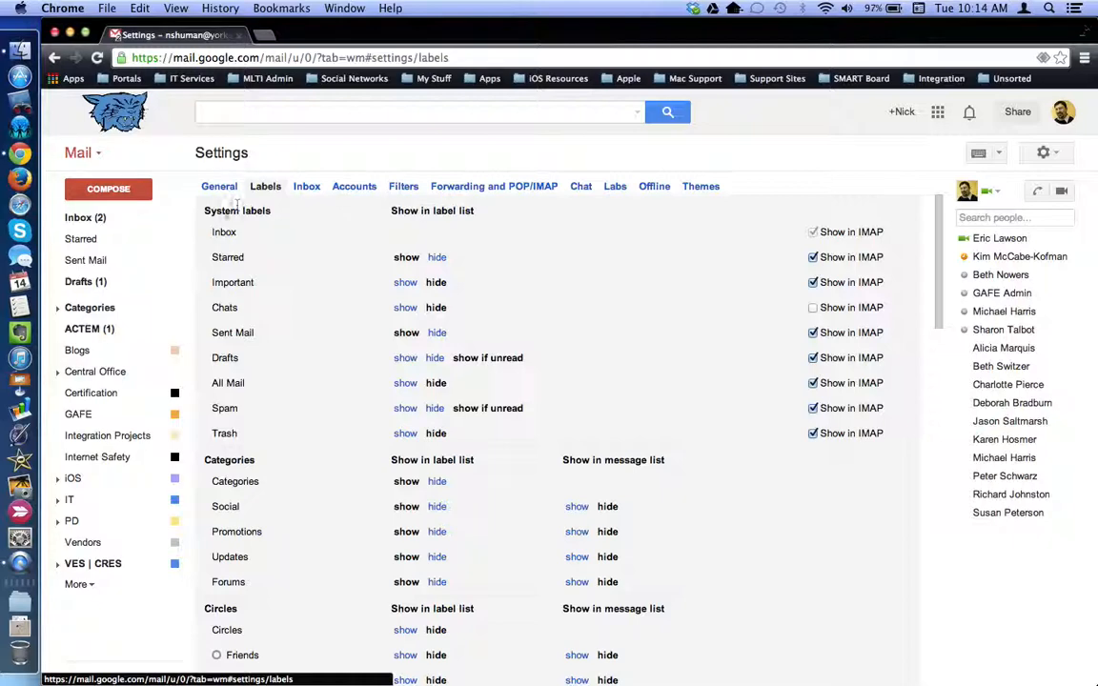
mouse_move(279, 446)
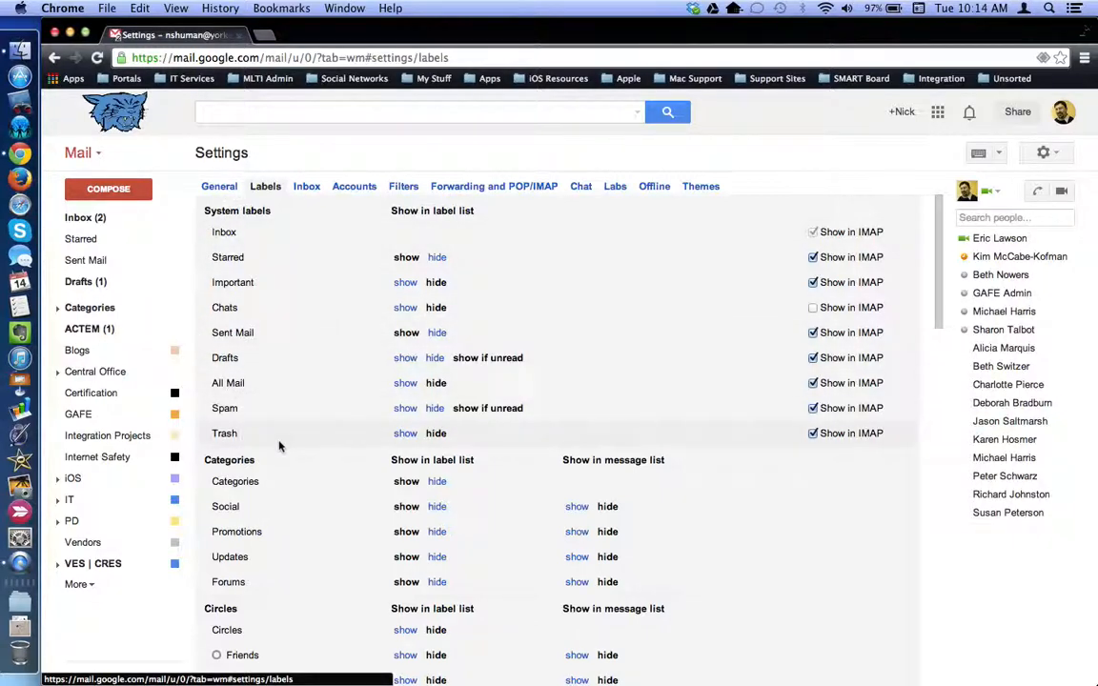
scroll(down, 3)
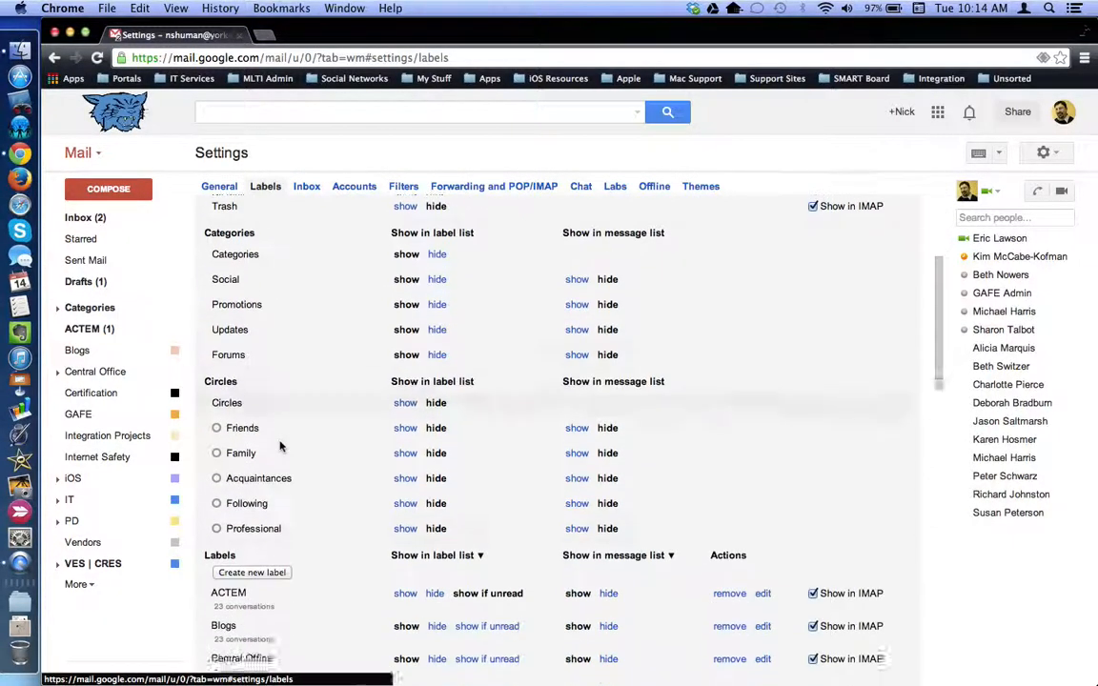
scroll(down, 3)
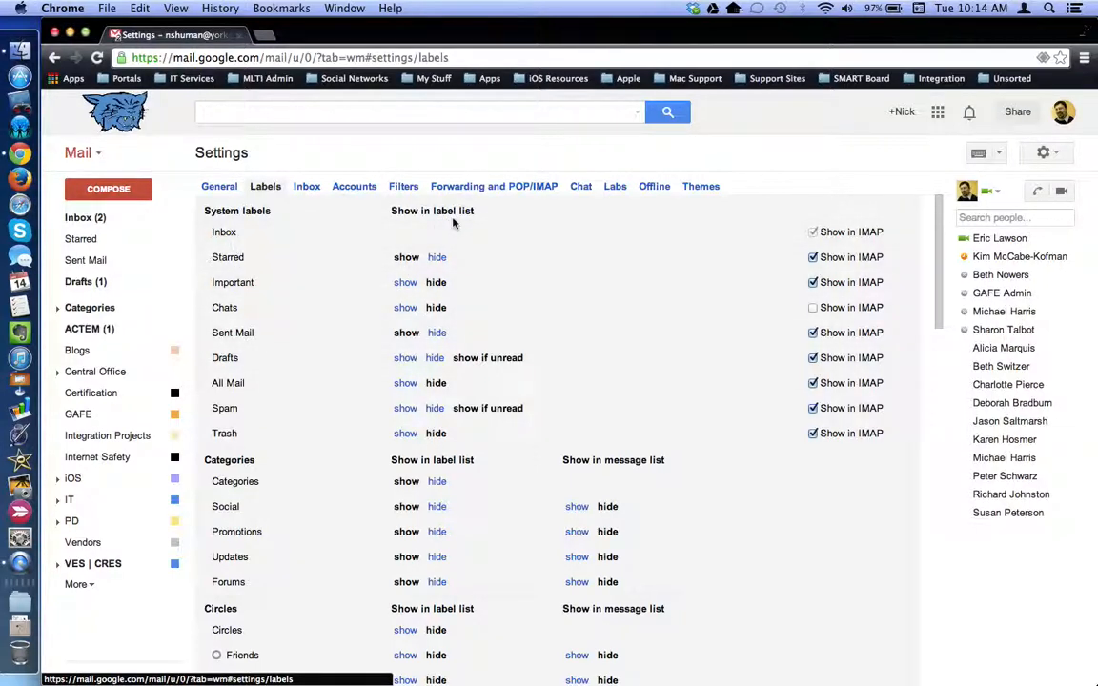
mouse_move(484, 301)
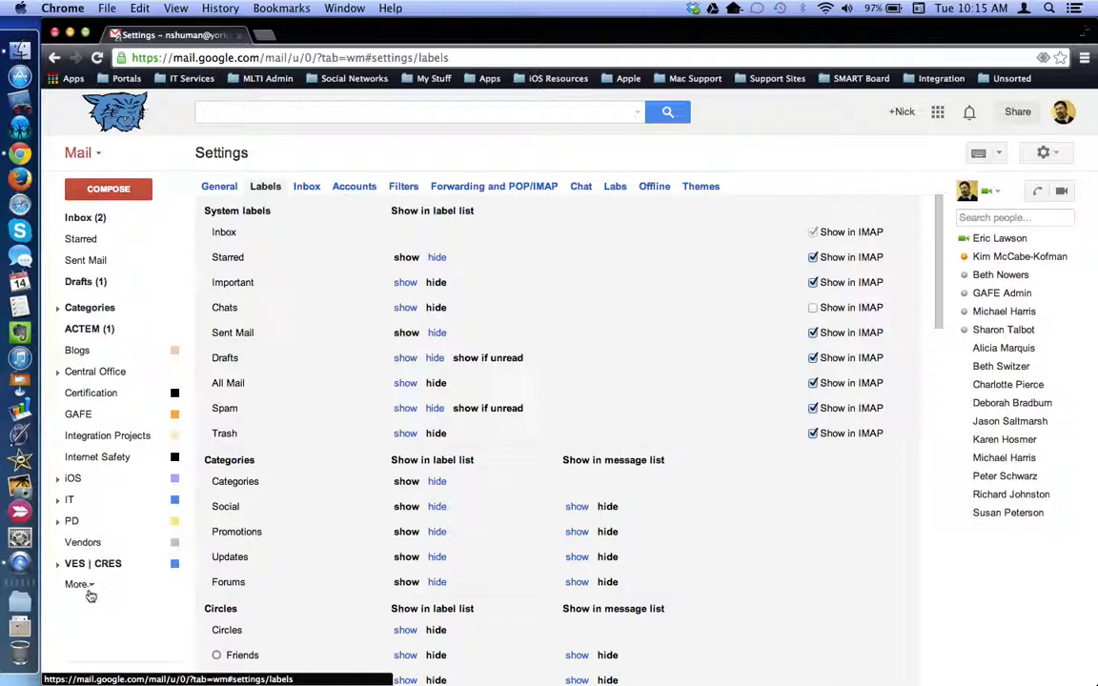
mouse_move(92, 591)
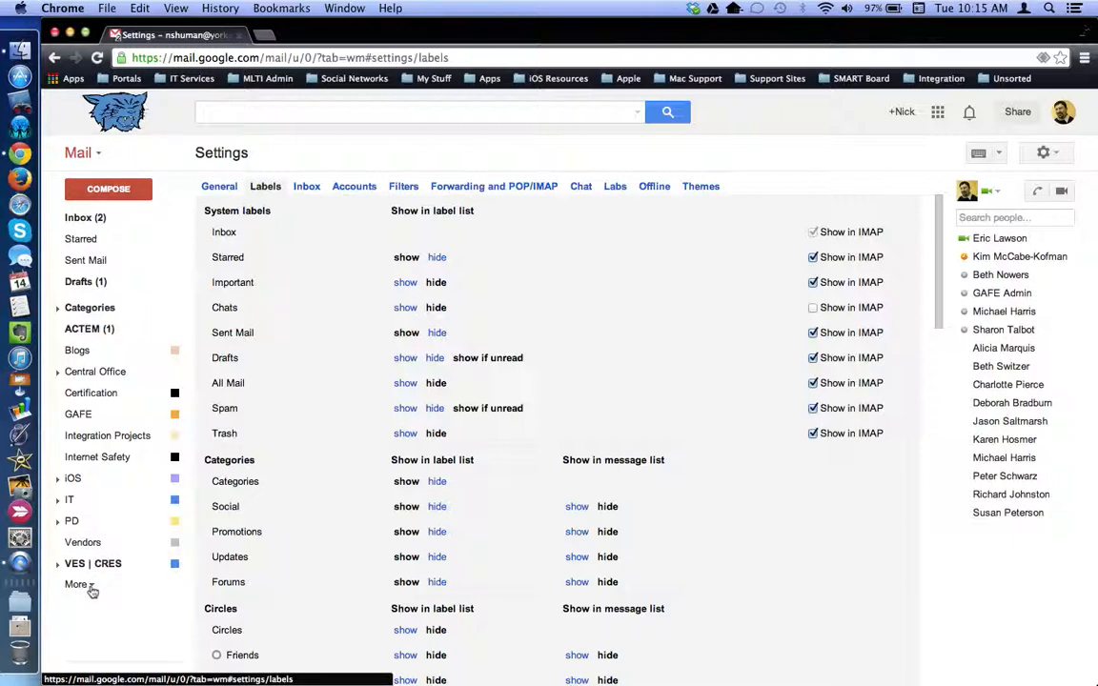
click(78, 584)
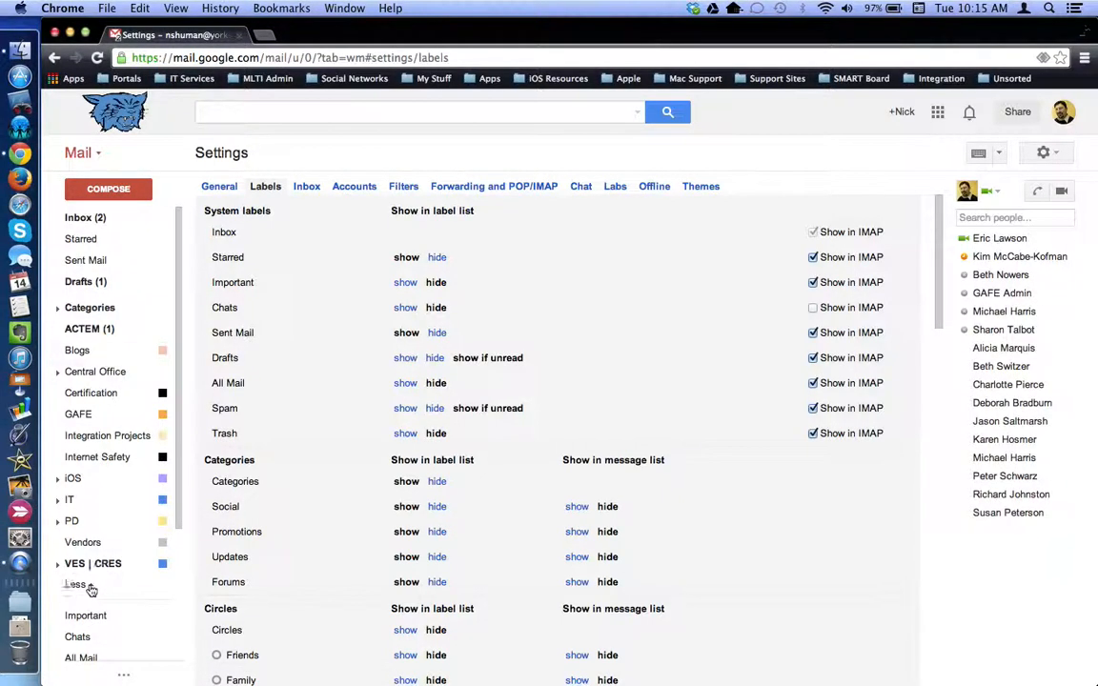
click(77, 584)
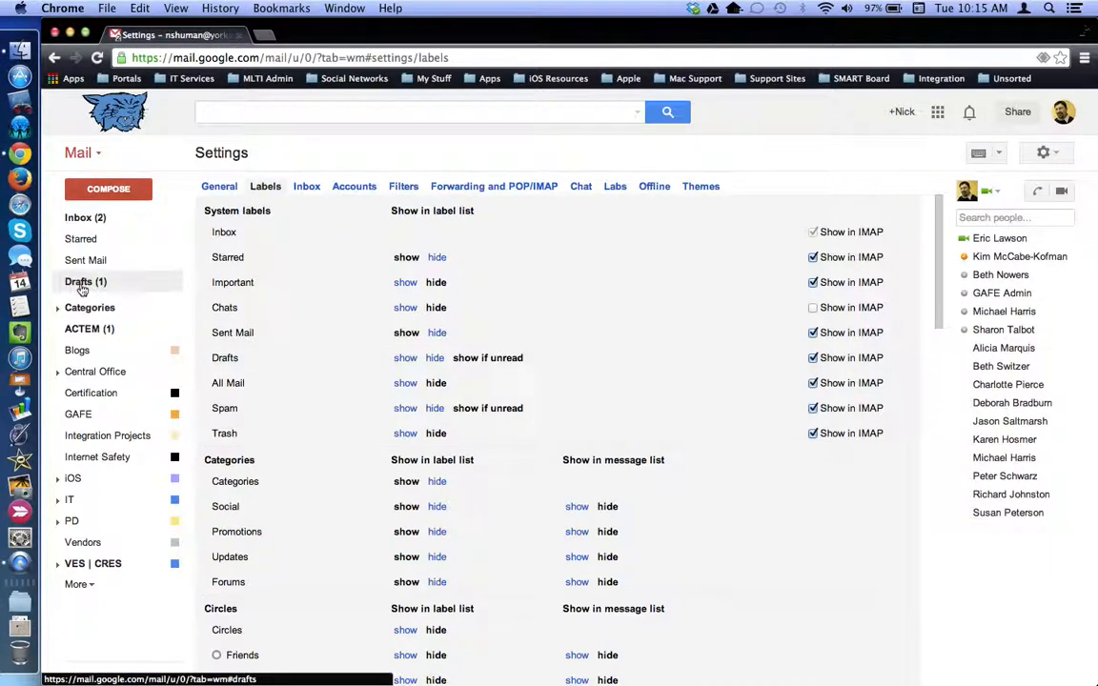
mouse_move(86, 282)
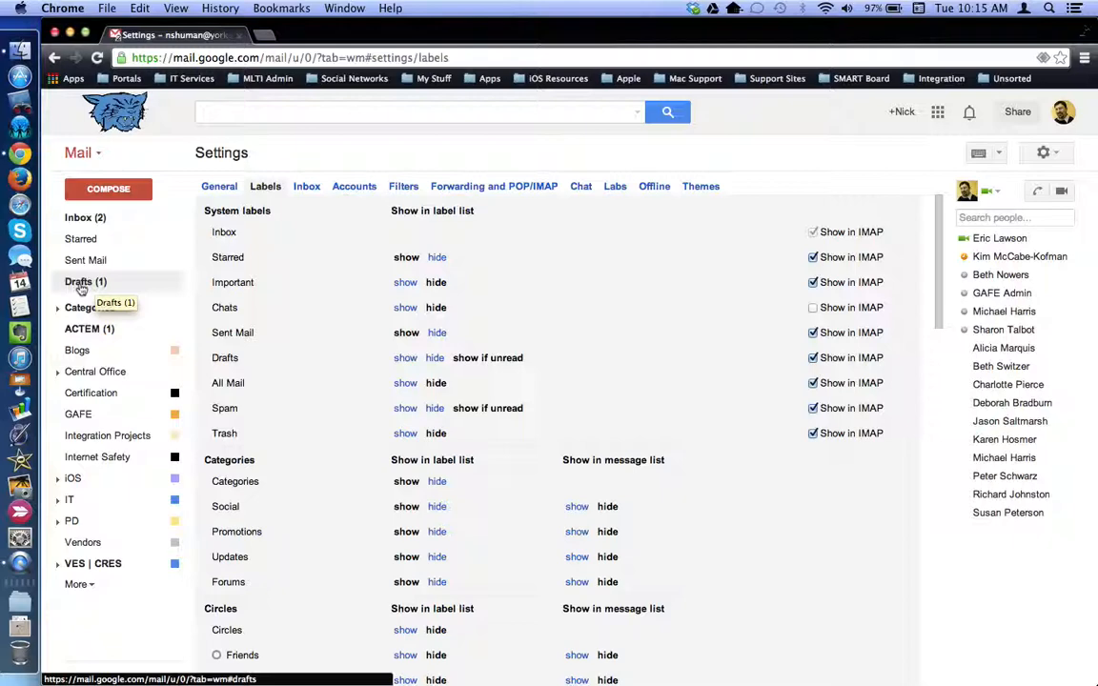
Scroll to the custom labels and edit the ACTEM label
scroll(down, 3)
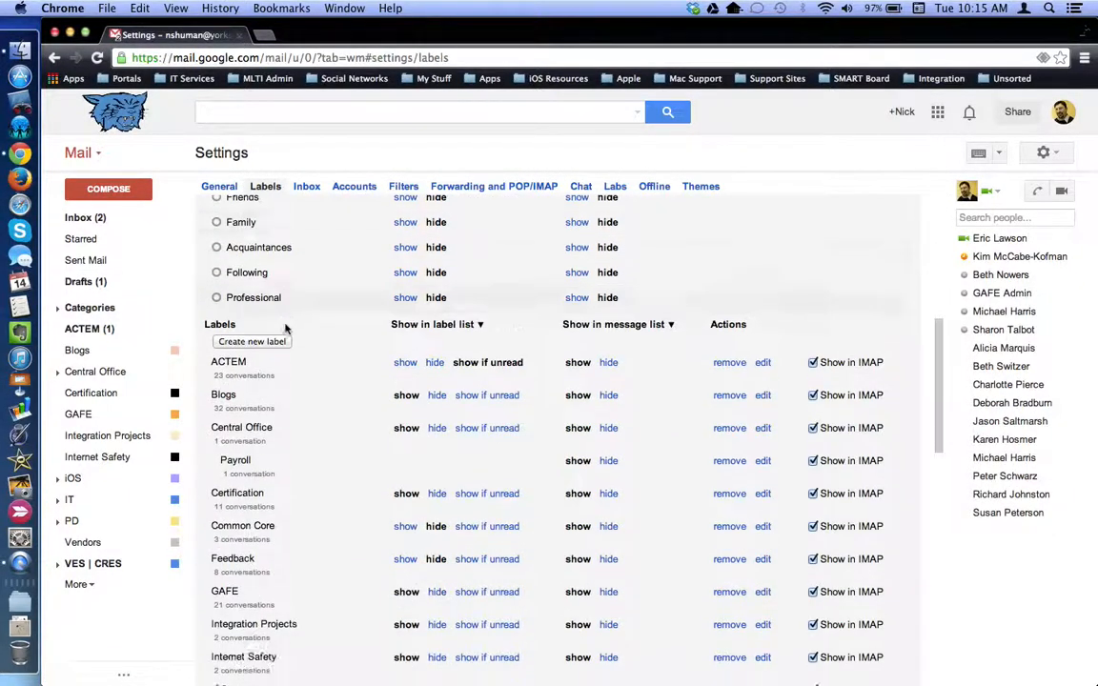
scroll(down, 3)
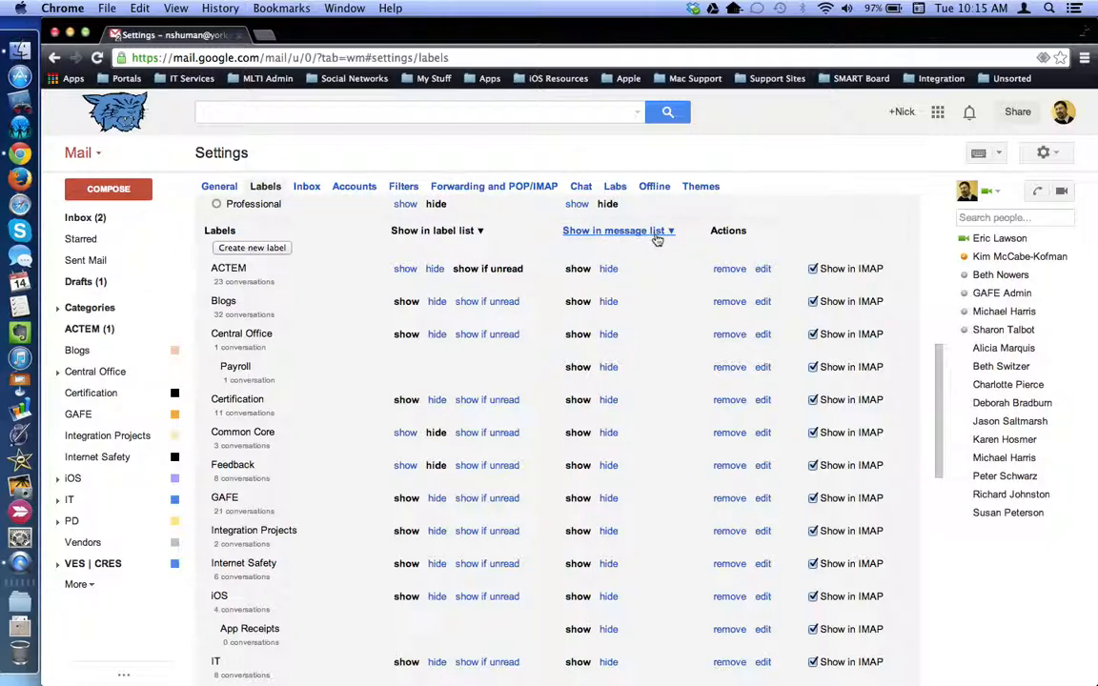
mouse_move(656, 237)
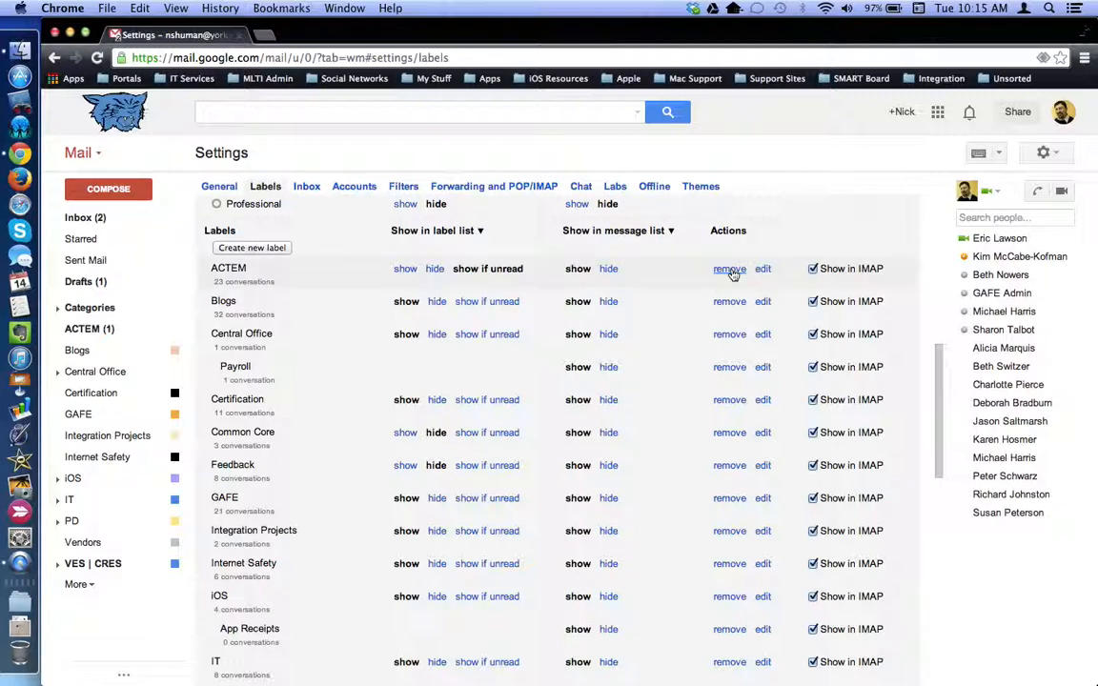
mouse_move(763, 269)
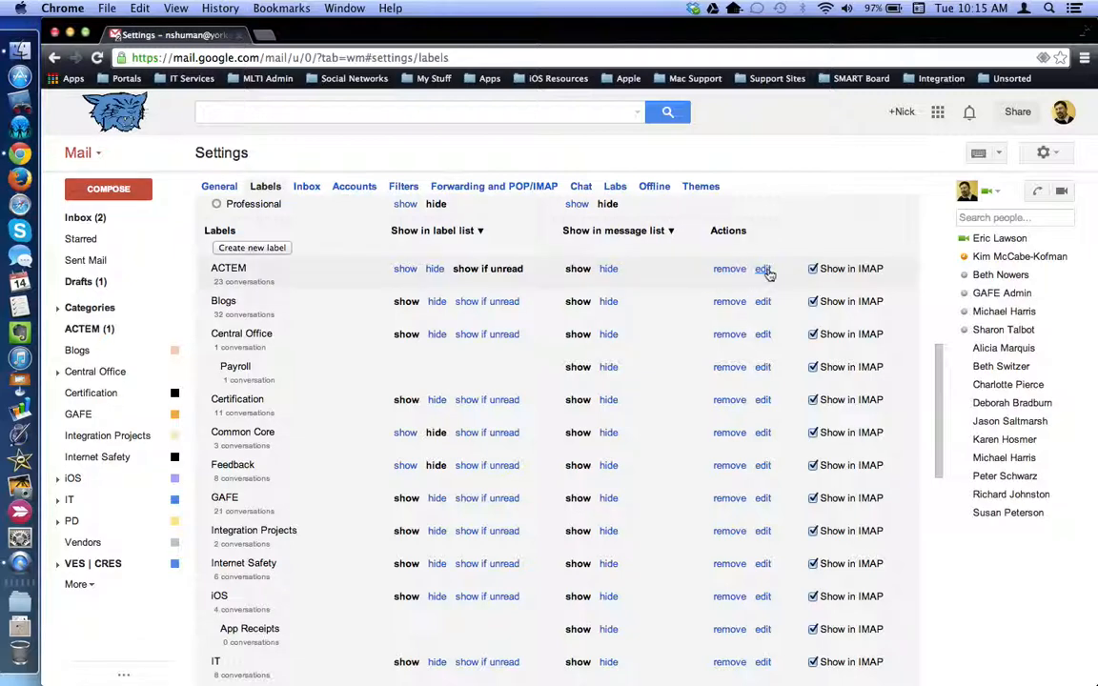
click(762, 267)
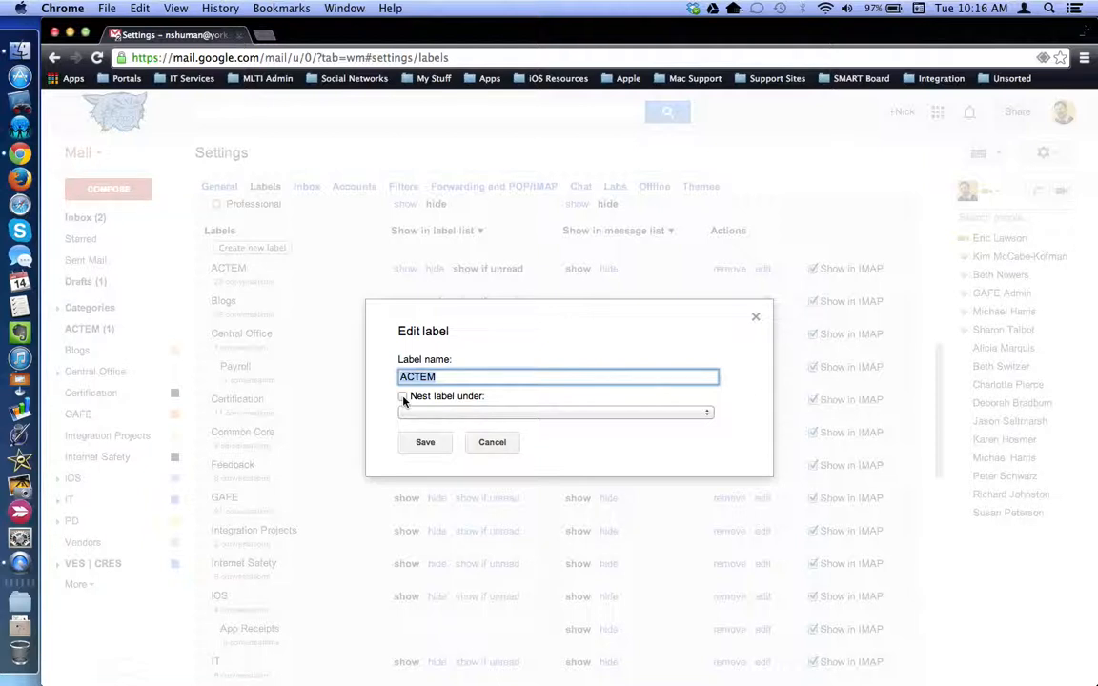
Toggle nesting for ACTEM on and off, then cancel the Edit label dialog
click(402, 397)
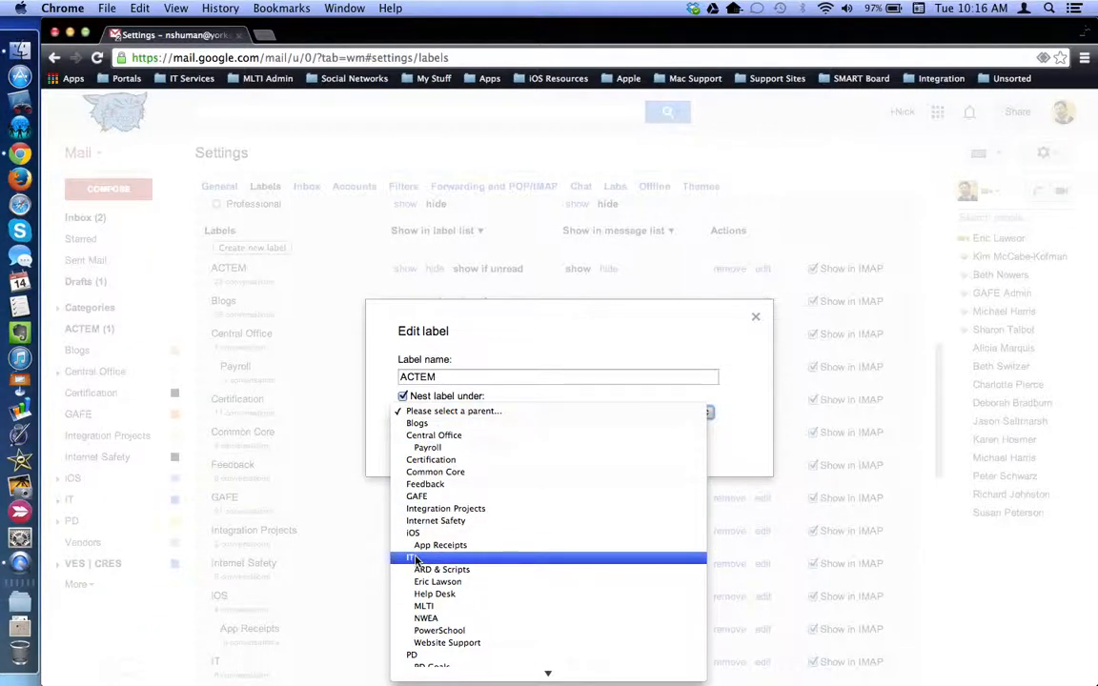
mouse_move(442, 569)
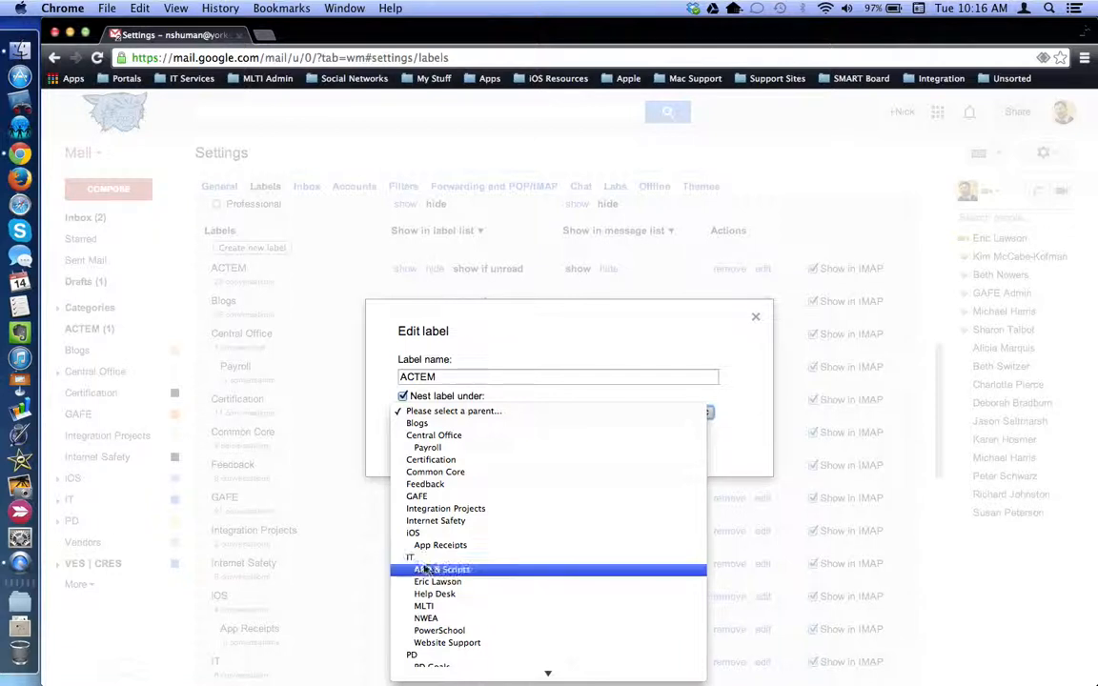
mouse_move(440, 631)
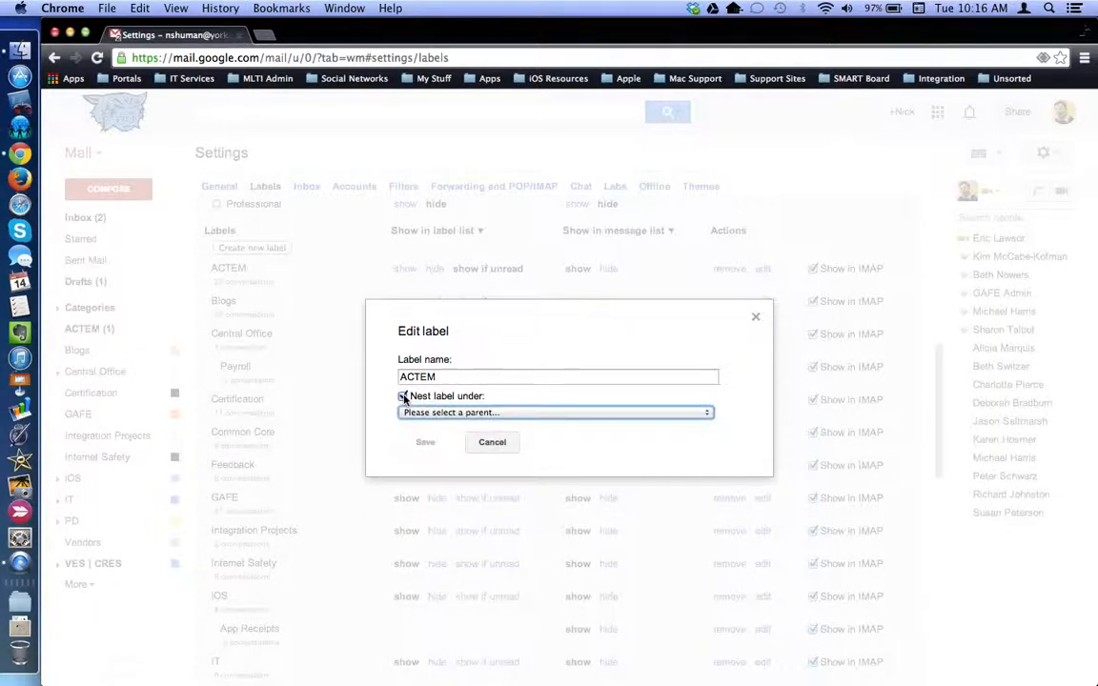
click(402, 396)
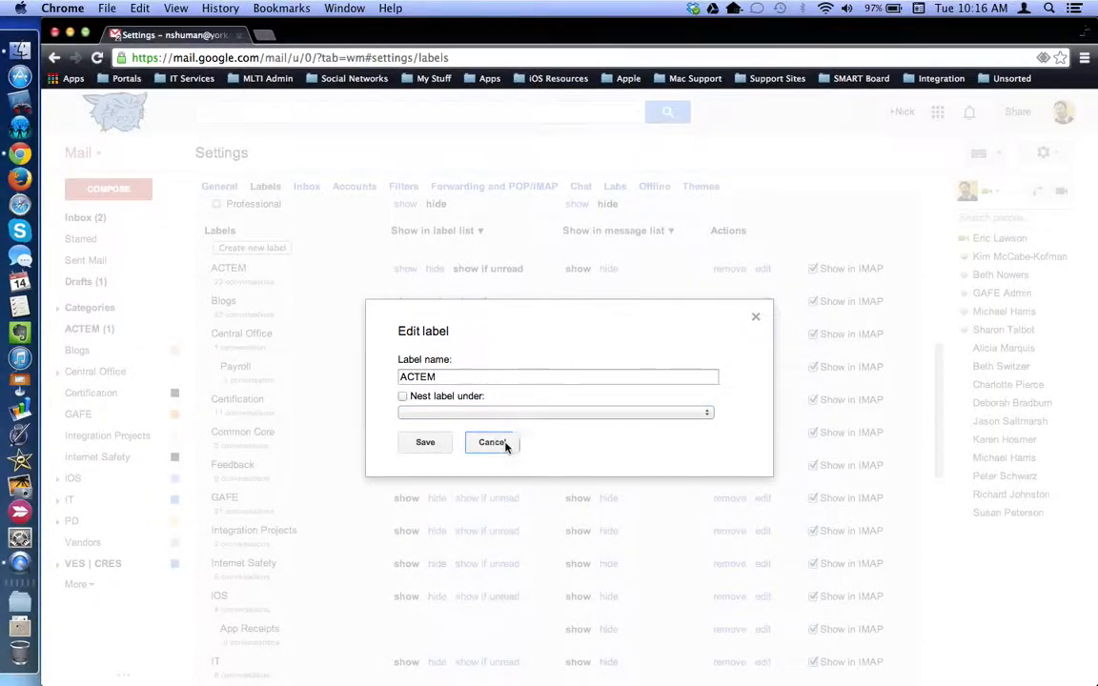
click(492, 441)
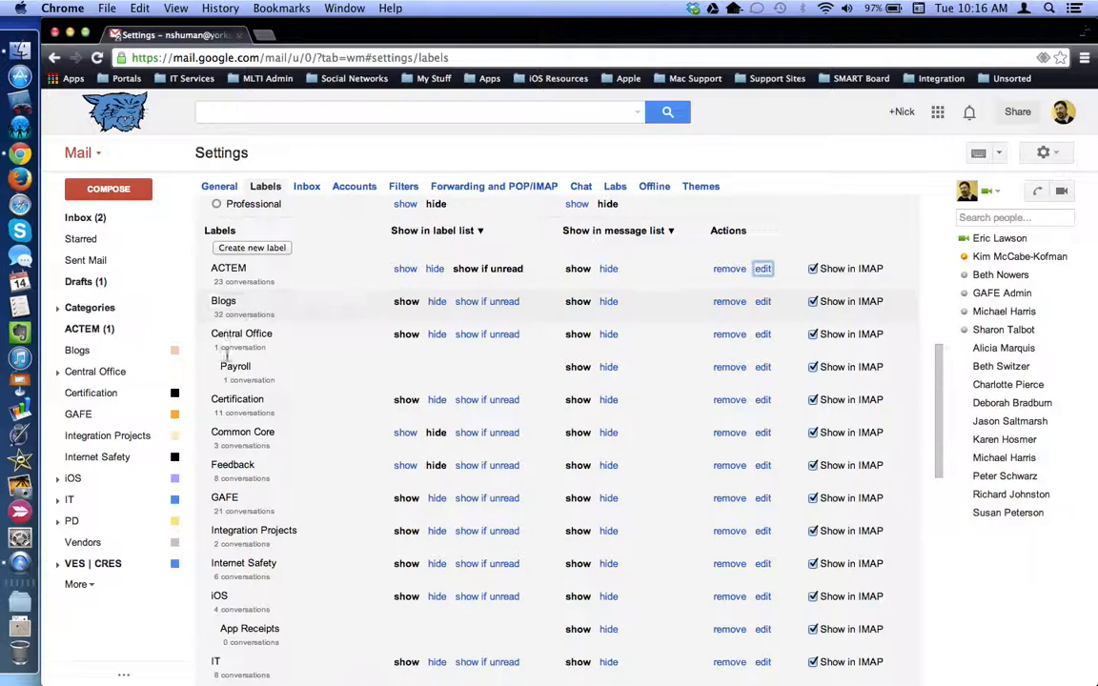
Browse the label settings list, then return to the inbox
scroll(down, 3)
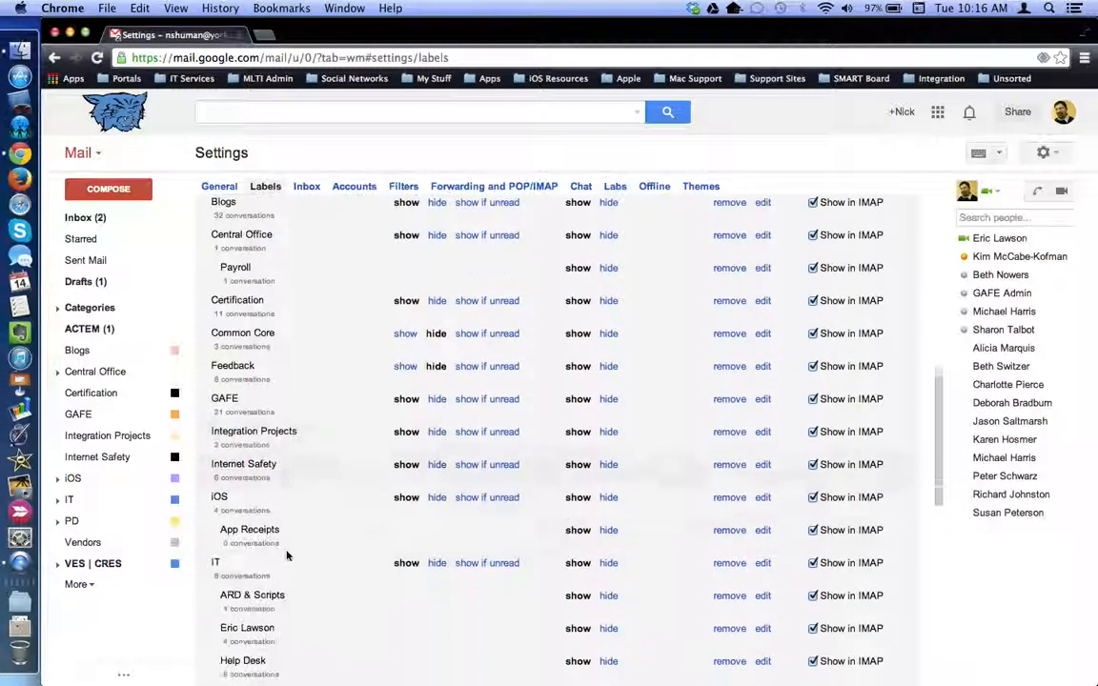
scroll(down, 3)
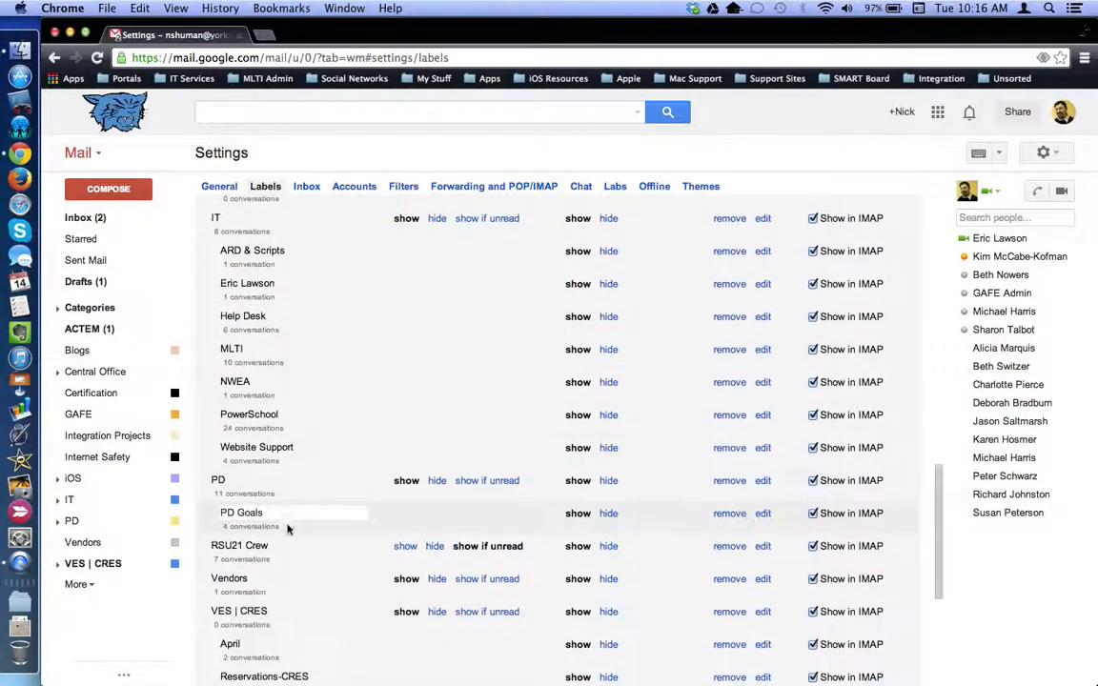
scroll(down, 3)
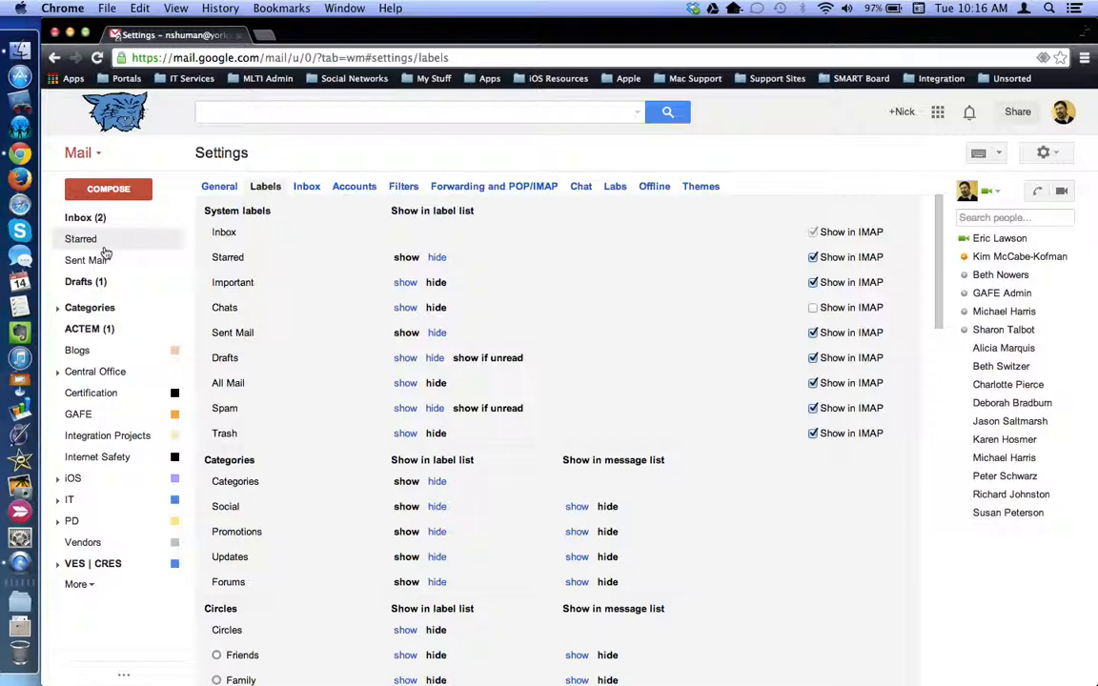
scroll(down, 3)
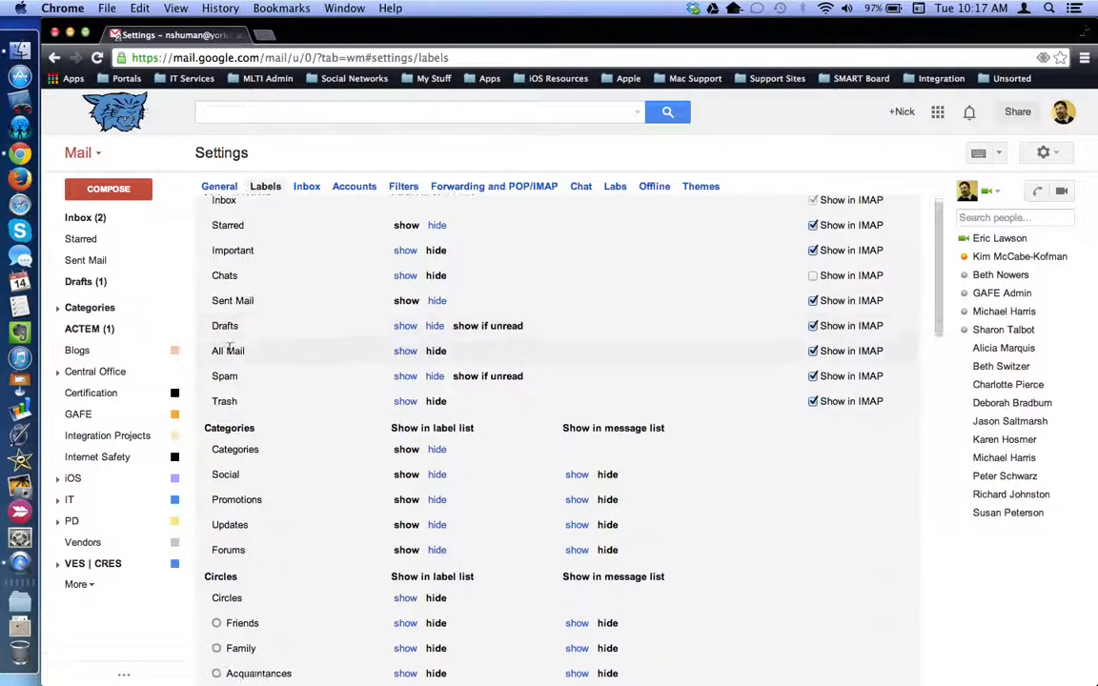
scroll(down, 3)
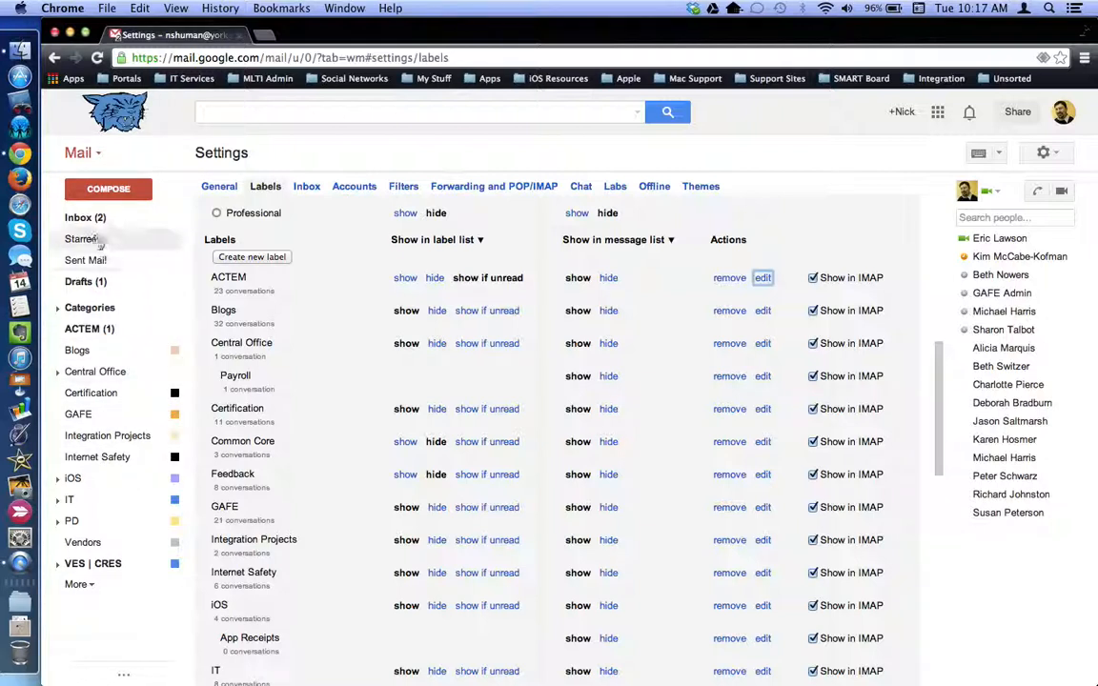
click(78, 218)
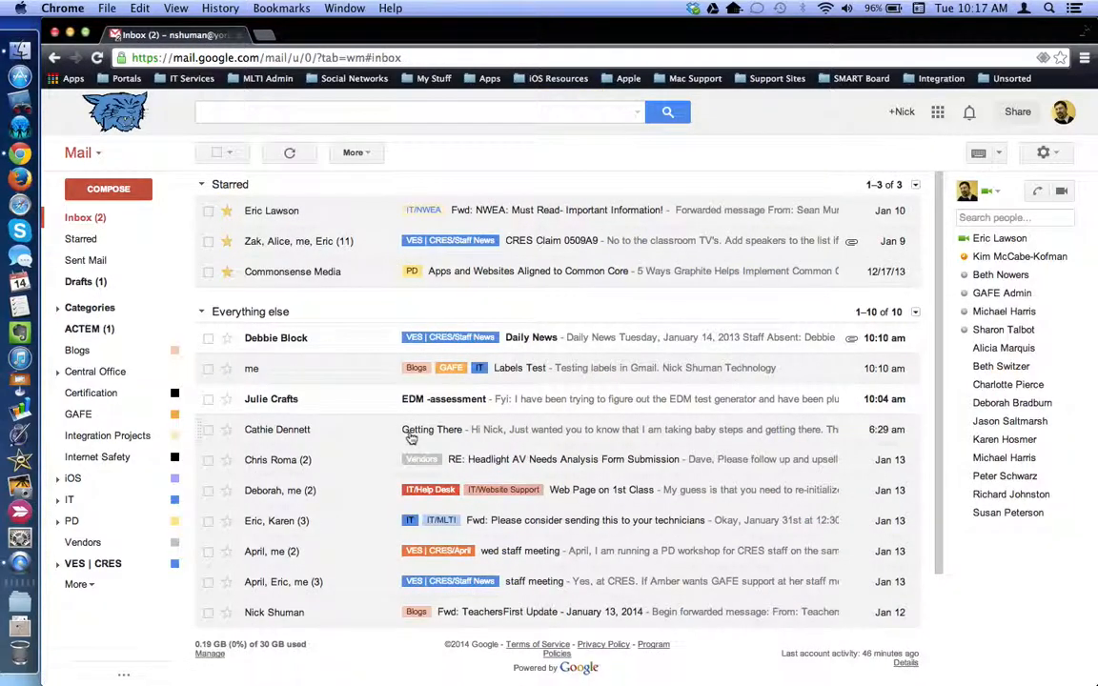
mouse_move(355, 428)
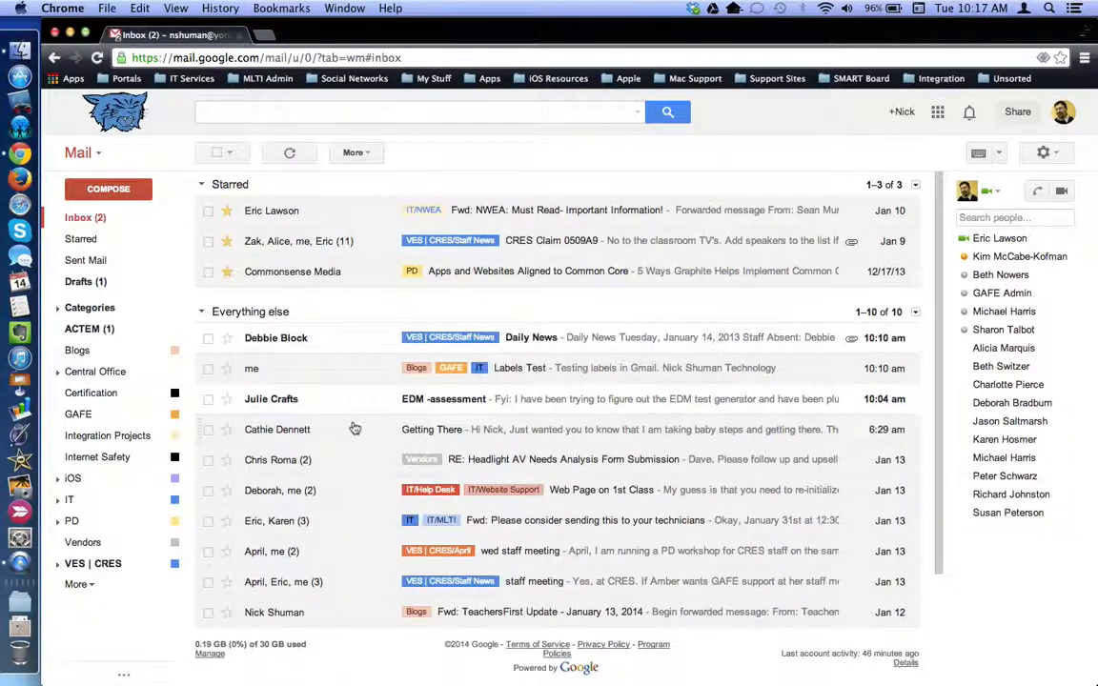